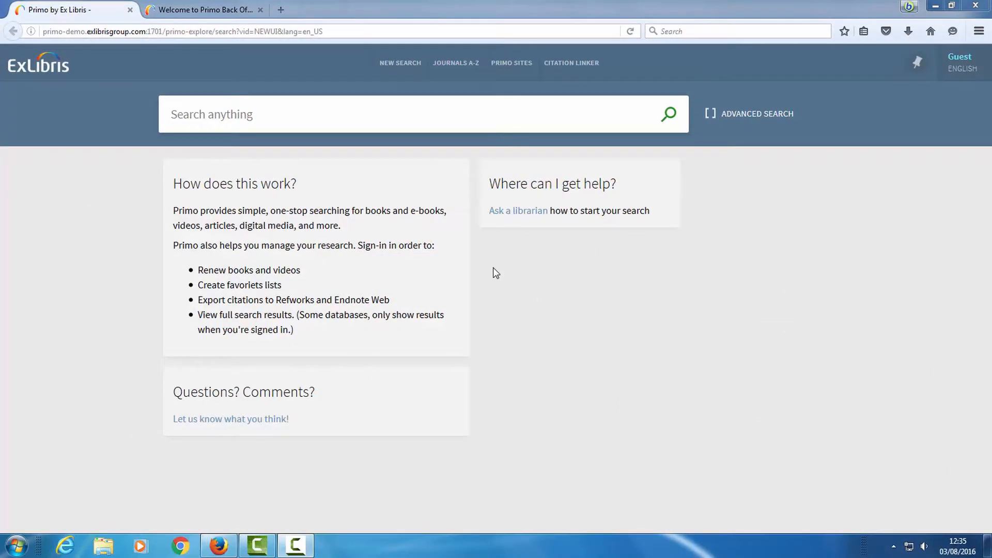
mouse_move(505, 250)
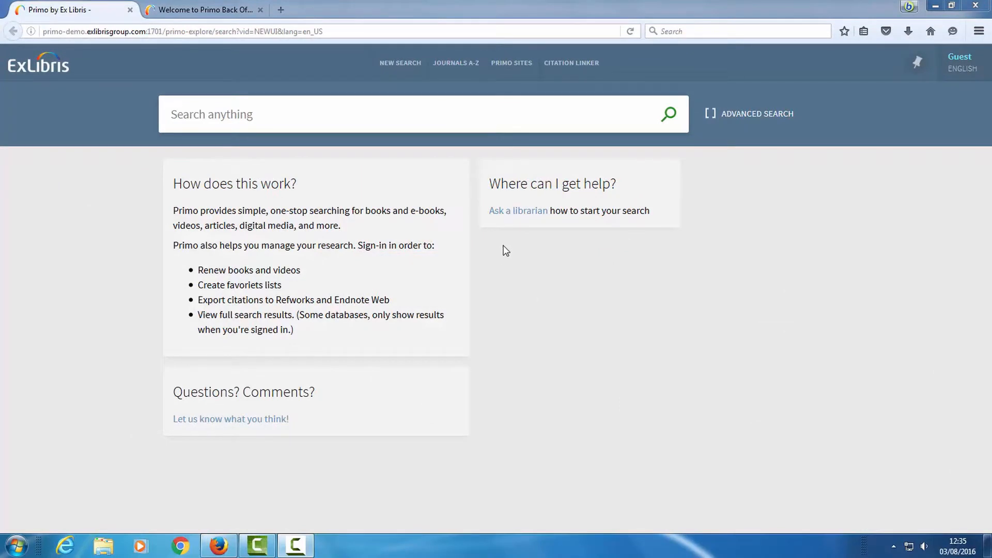
mouse_move(582, 334)
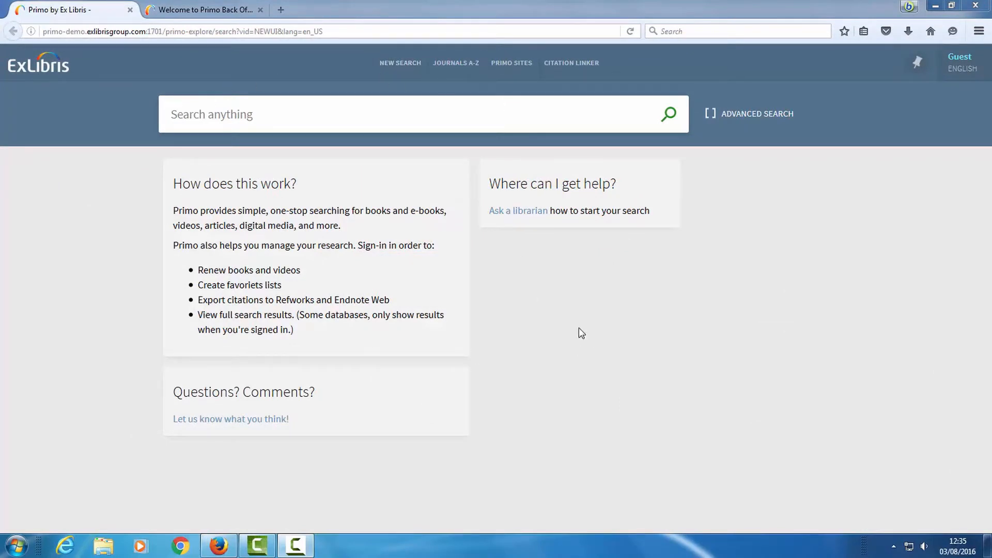
mouse_move(561, 297)
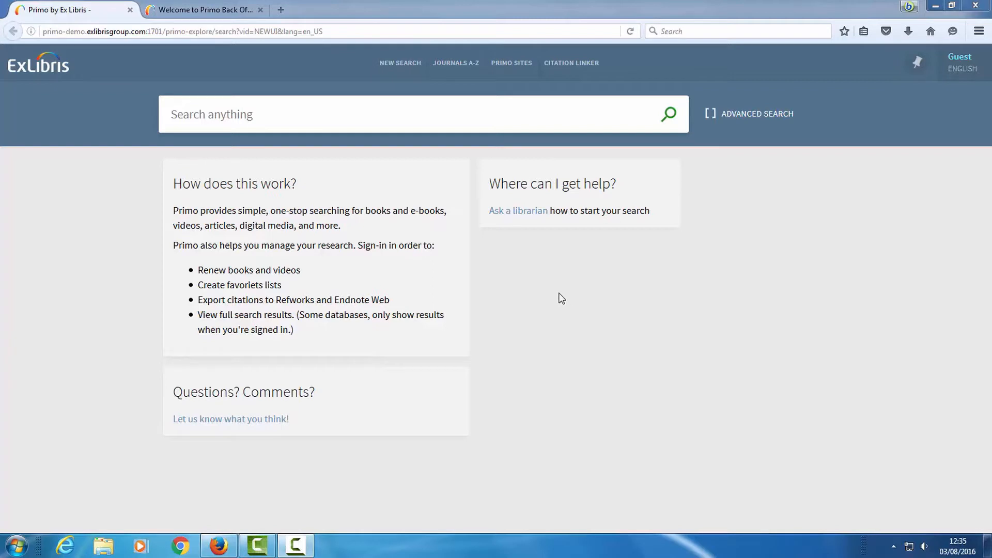
mouse_move(482, 257)
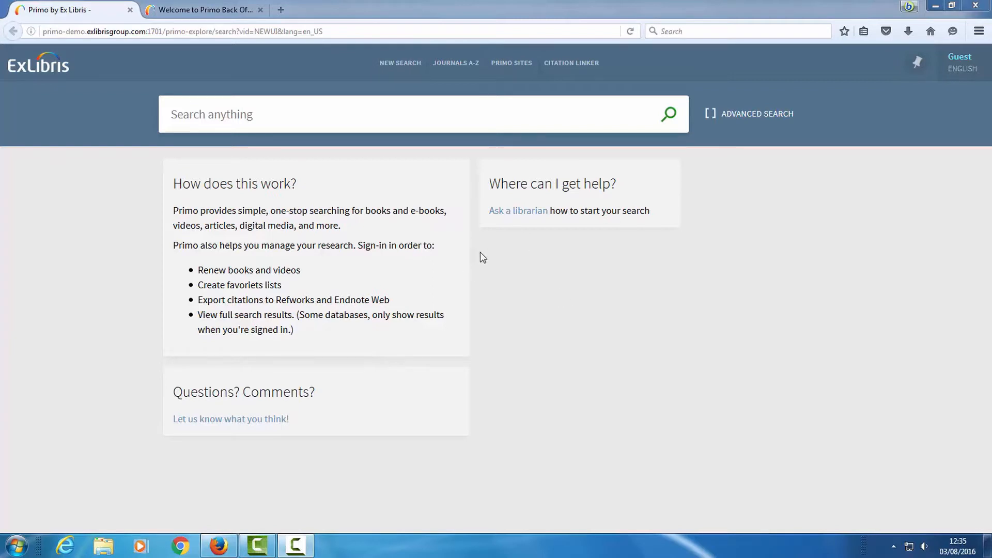
mouse_move(510, 257)
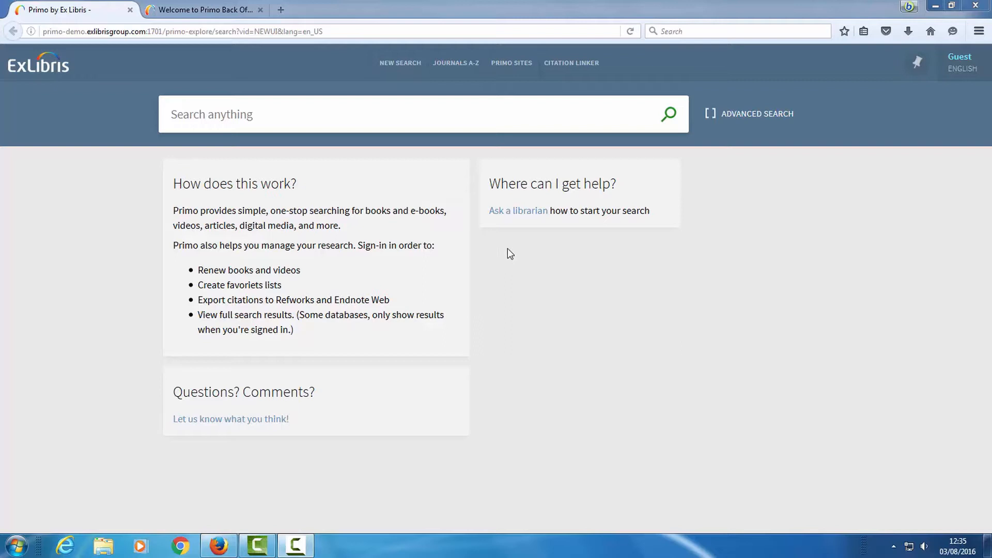
mouse_move(872, 159)
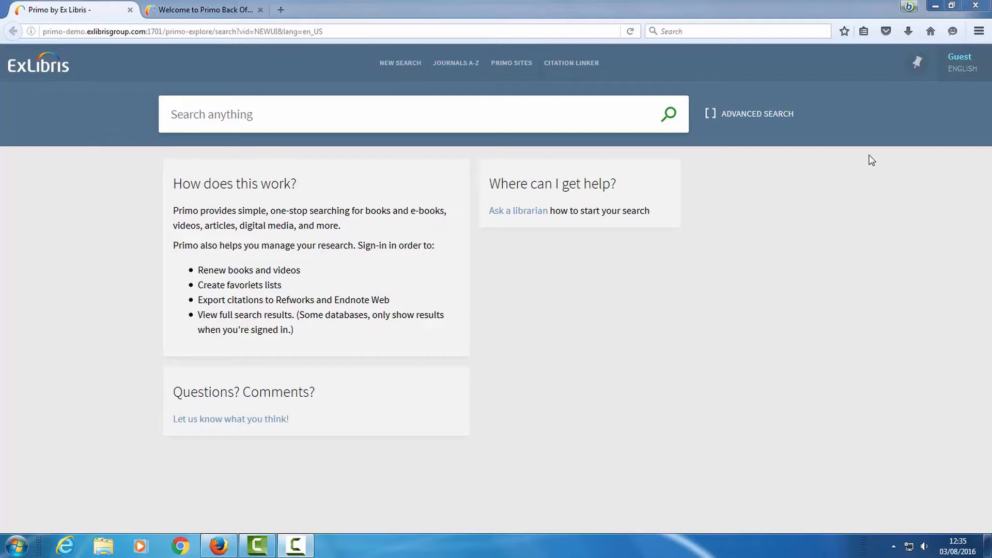
mouse_move(116, 118)
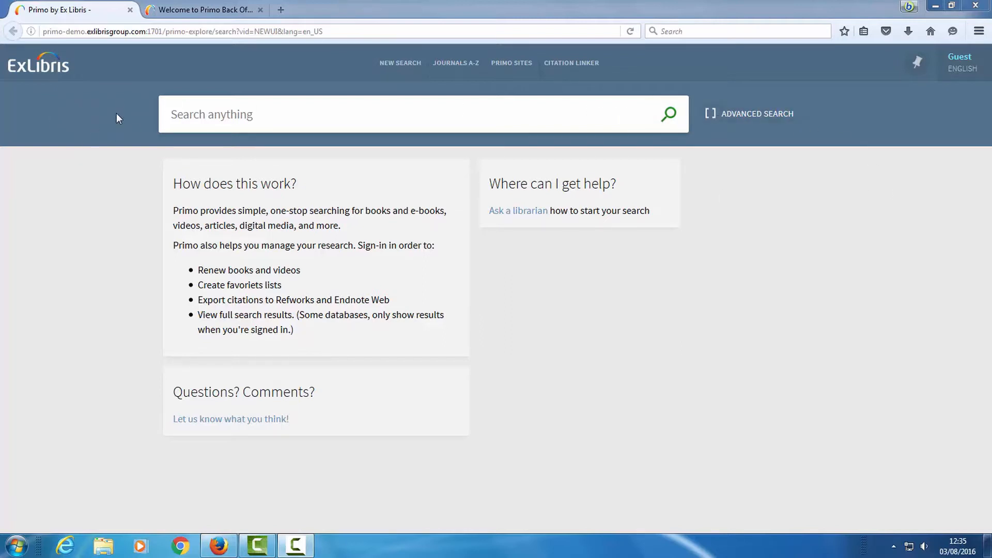
mouse_move(128, 126)
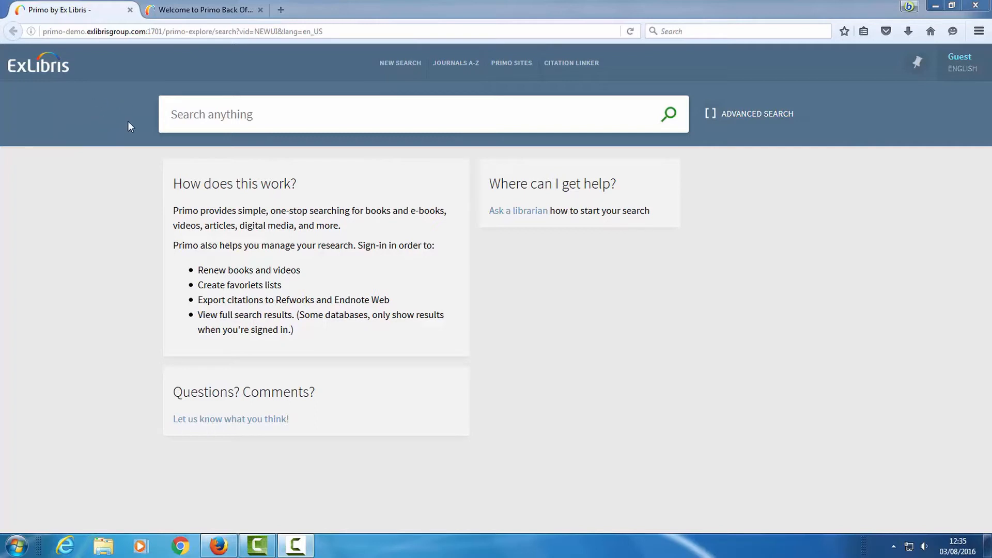
mouse_move(102, 111)
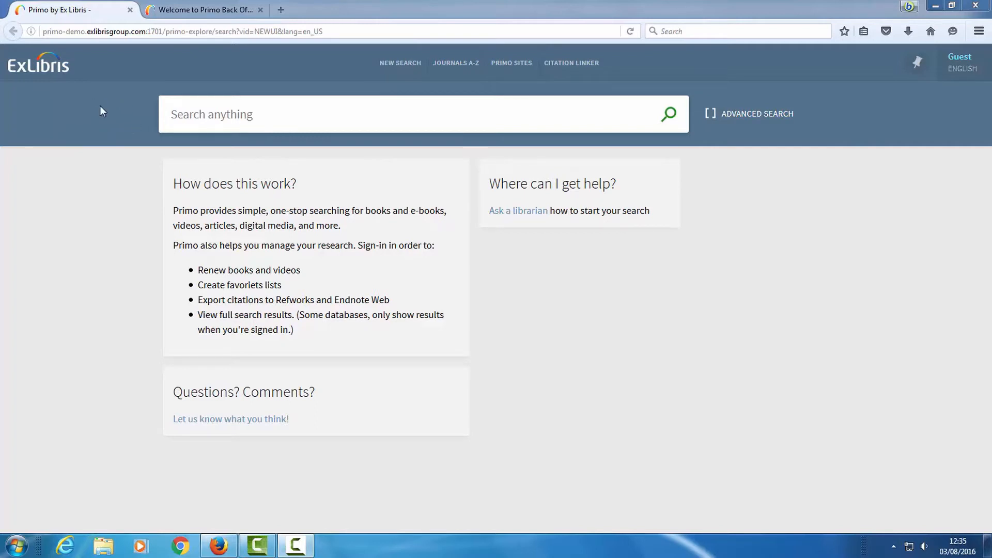
mouse_move(119, 123)
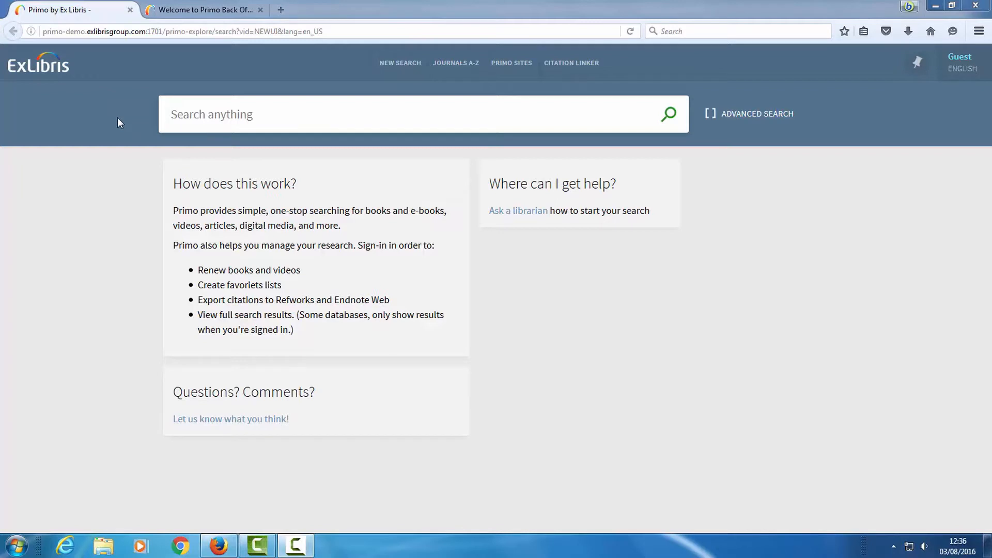
- Inspect the prm-search-bar element and reveal its #53738C background-color rule in custom-theme.scss
right_click(117, 122)
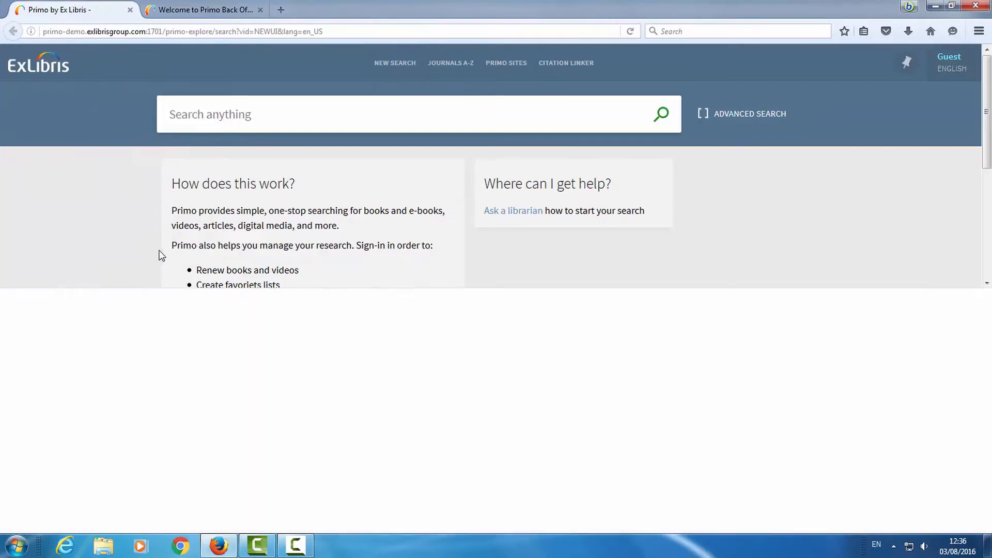
key("F12")
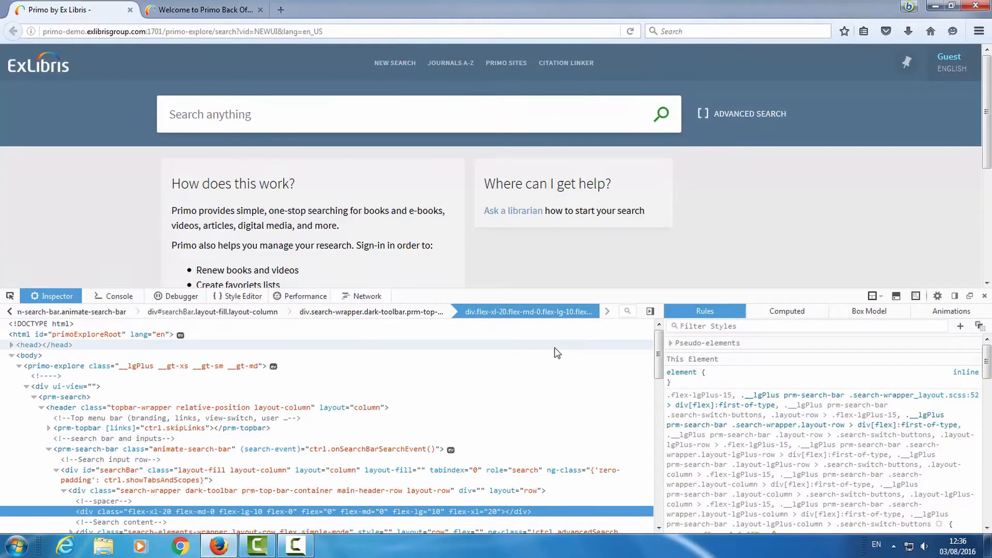
mouse_move(14, 280)
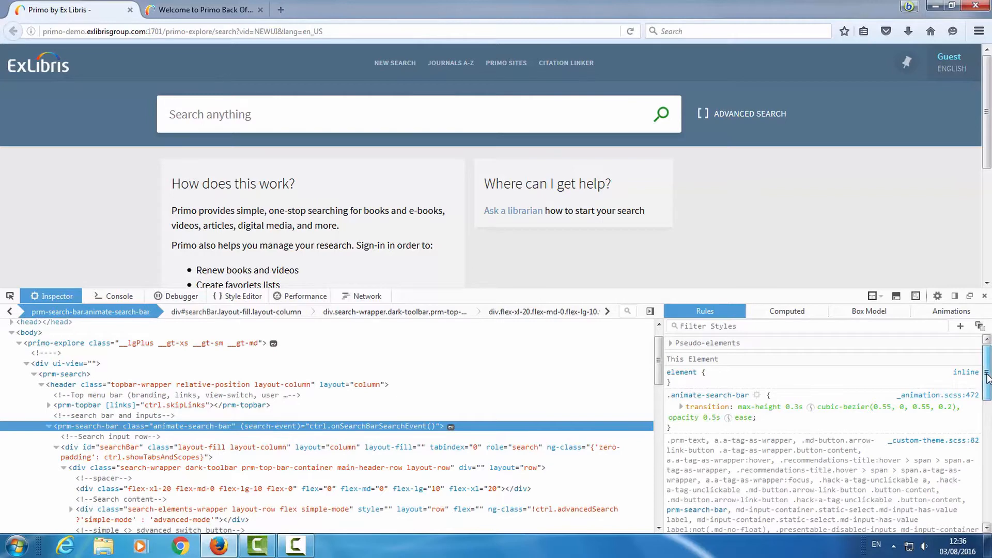
scroll("down", 3)
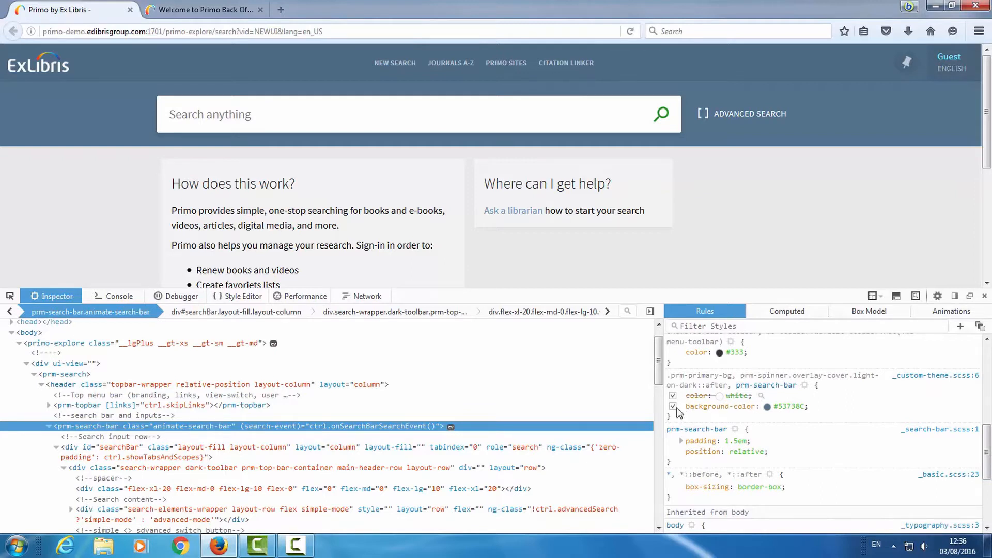
left_click(672, 406)
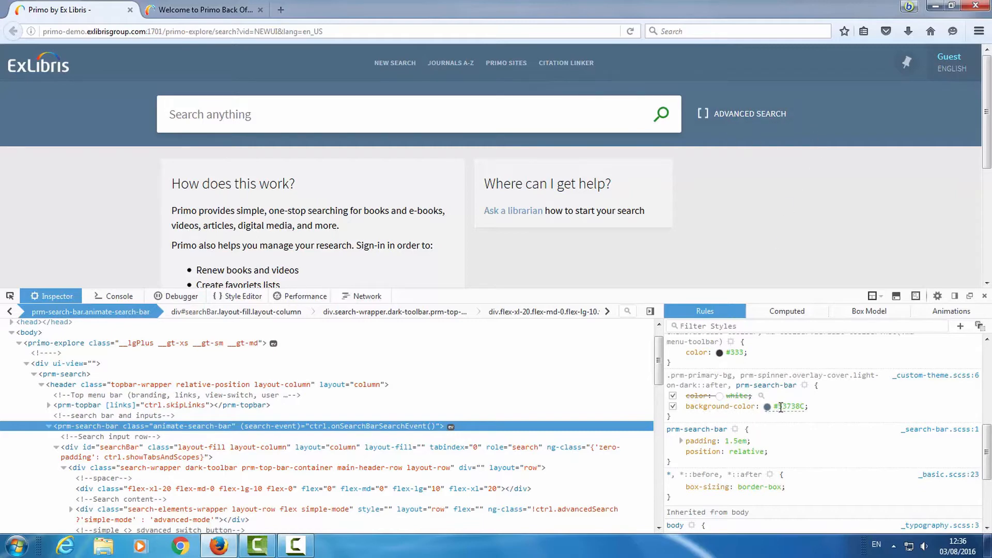
left_click(787, 406)
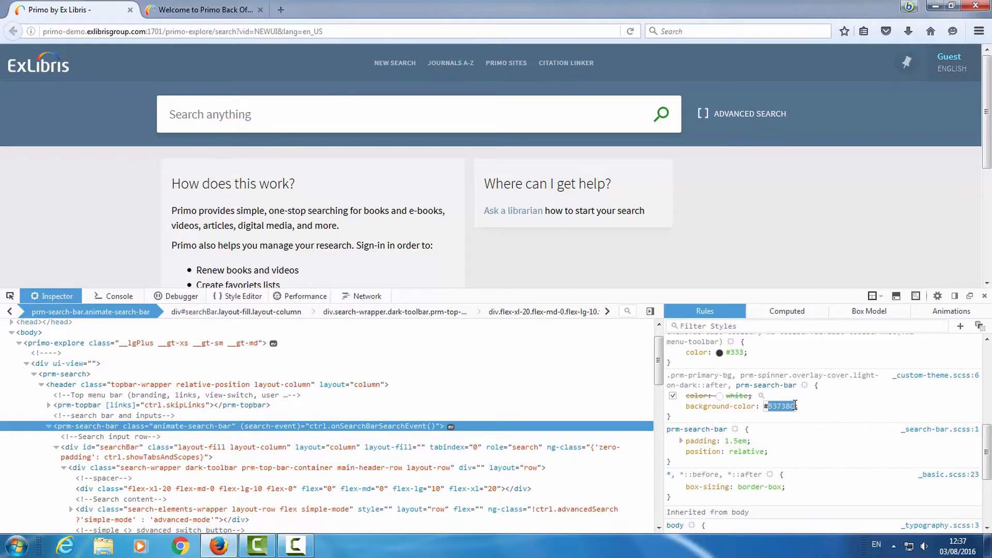
type("#000")
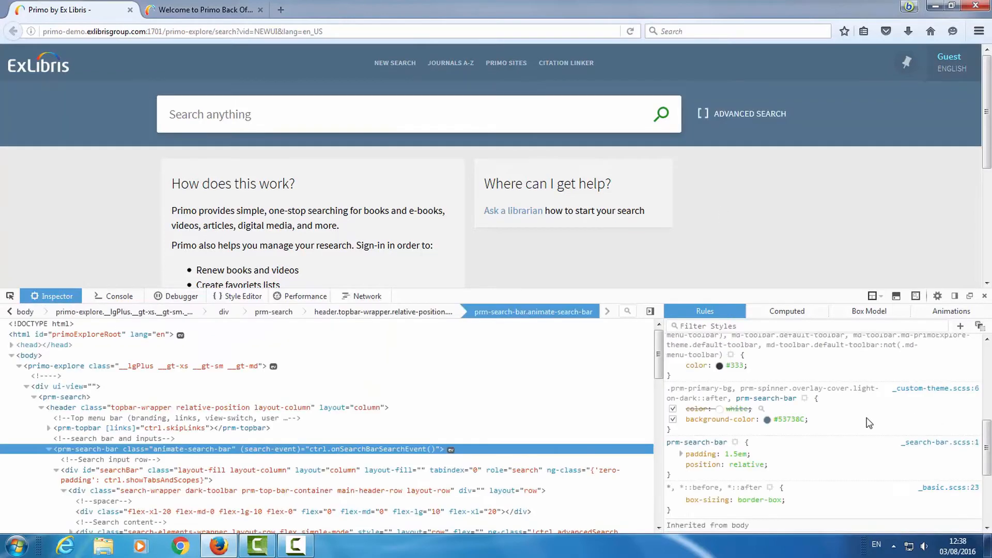
mouse_move(869, 419)
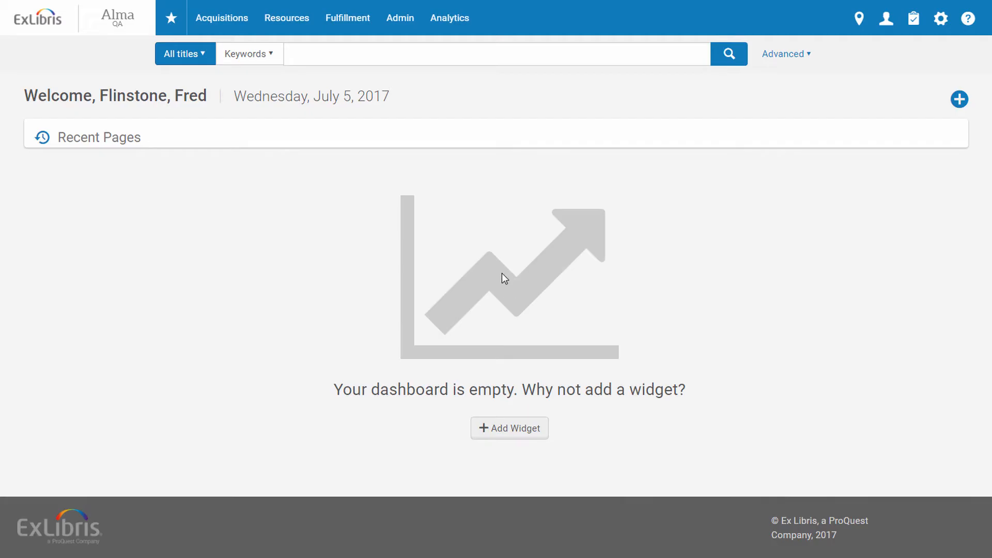
mouse_move(500, 281)
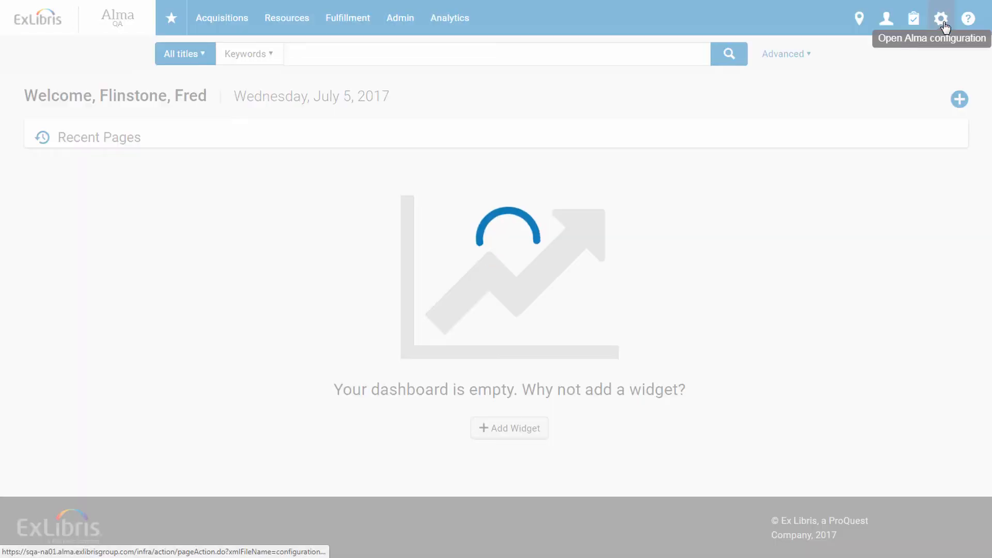
- Go to Alma configuration, Configure Views, and edit the New User Interface view
left_click(942, 17)
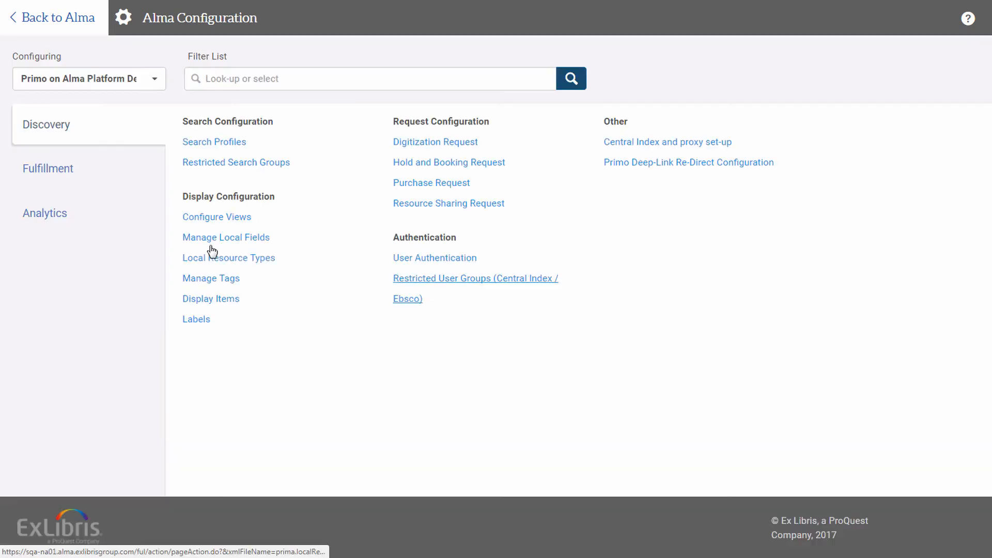
mouse_move(215, 216)
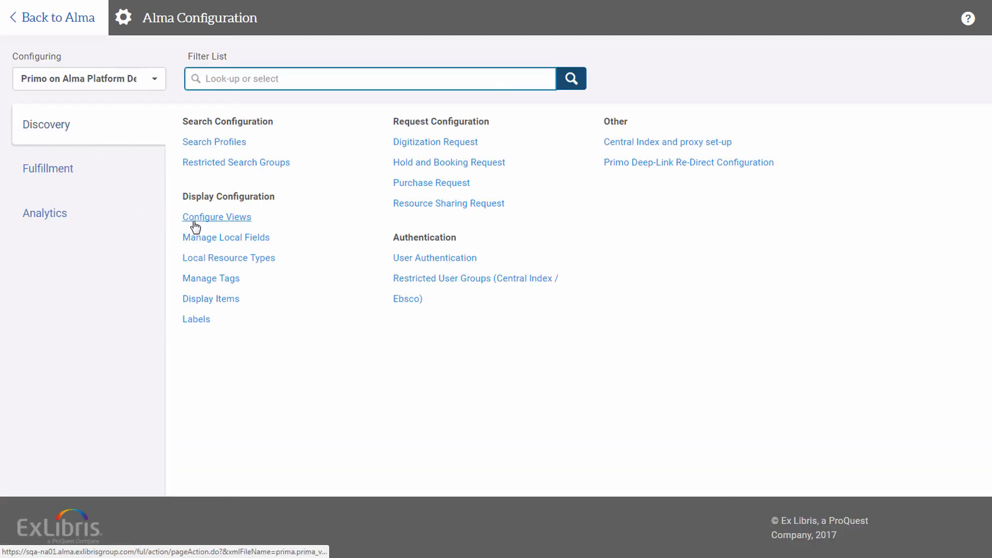
left_click(216, 215)
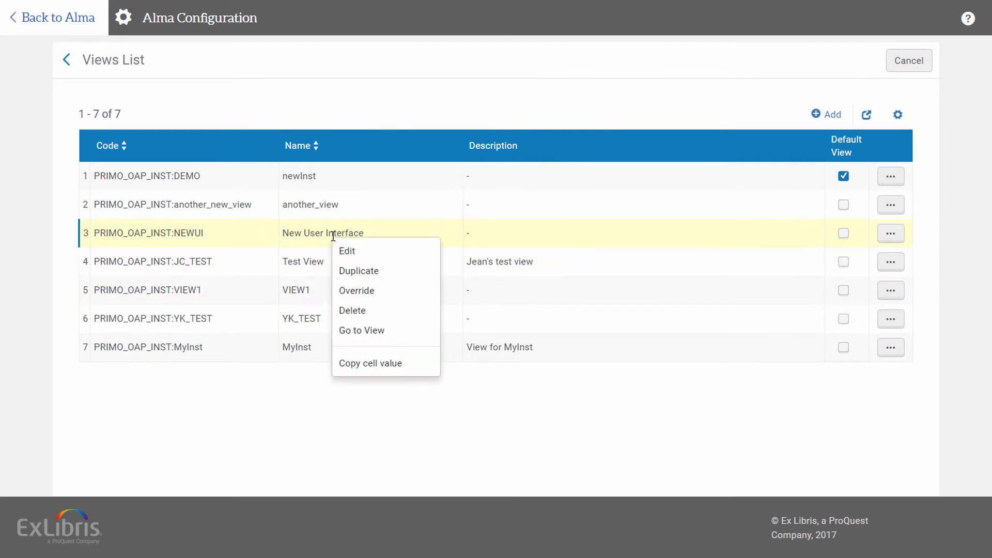
left_click(347, 250)
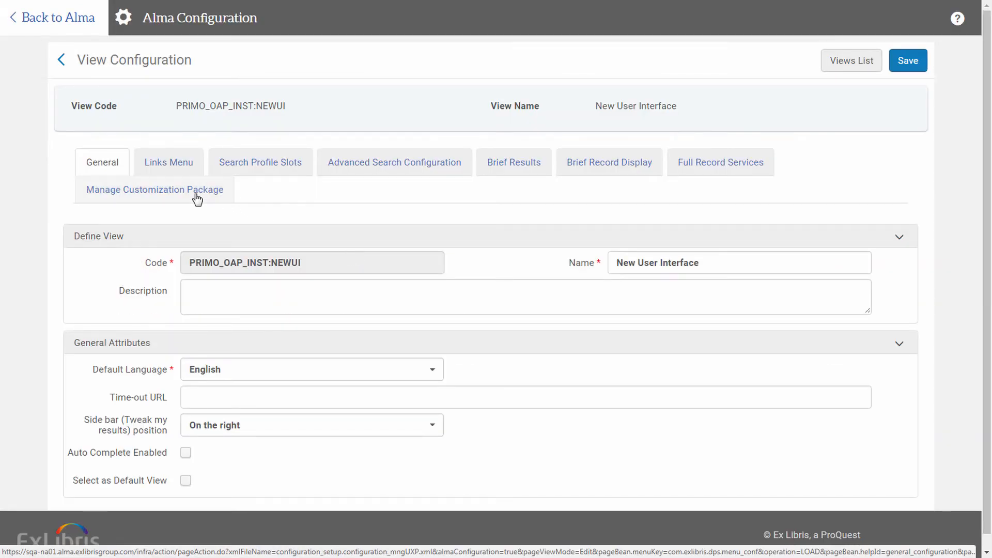
- Download the view's customization package as NEWUI.zip from Manage Customization Package
left_click(154, 189)
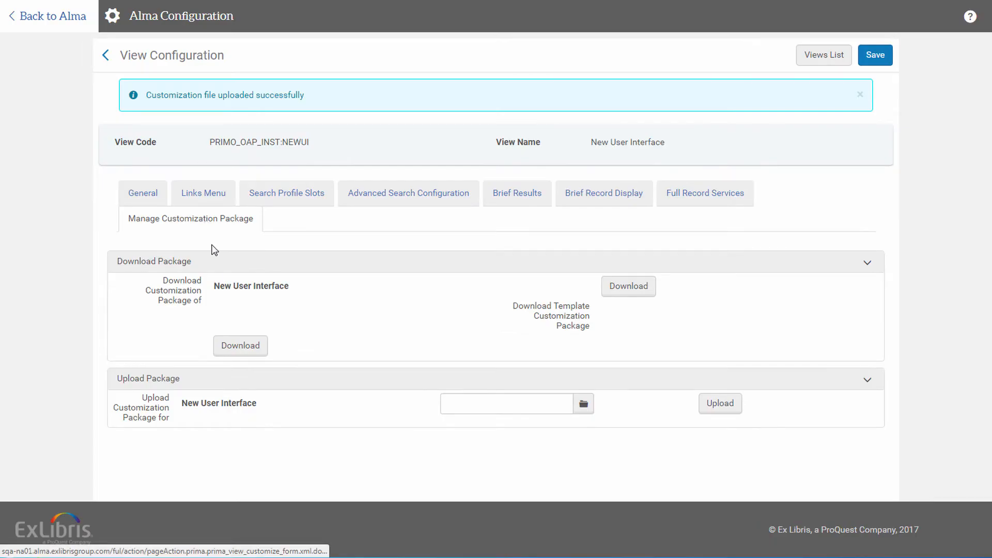
mouse_move(193, 296)
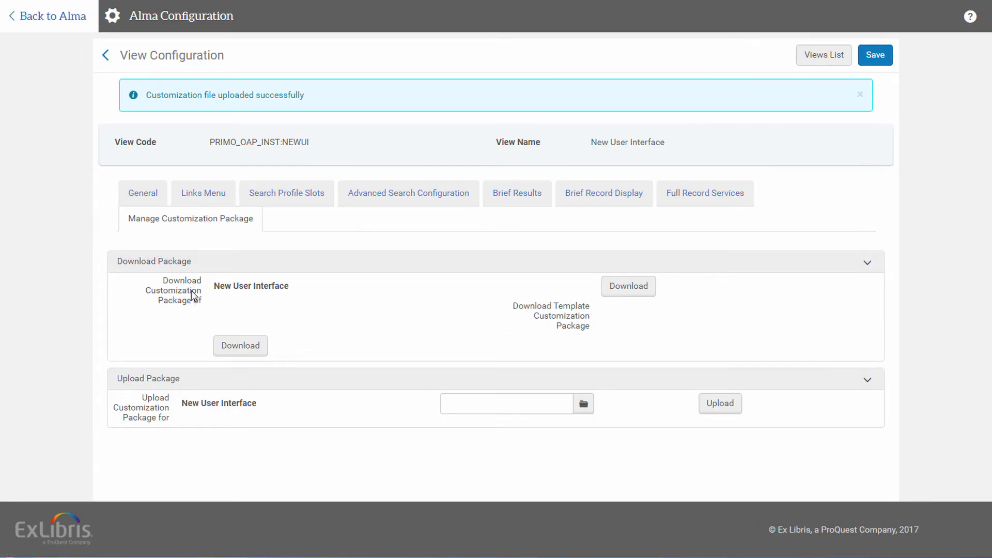
left_click(240, 345)
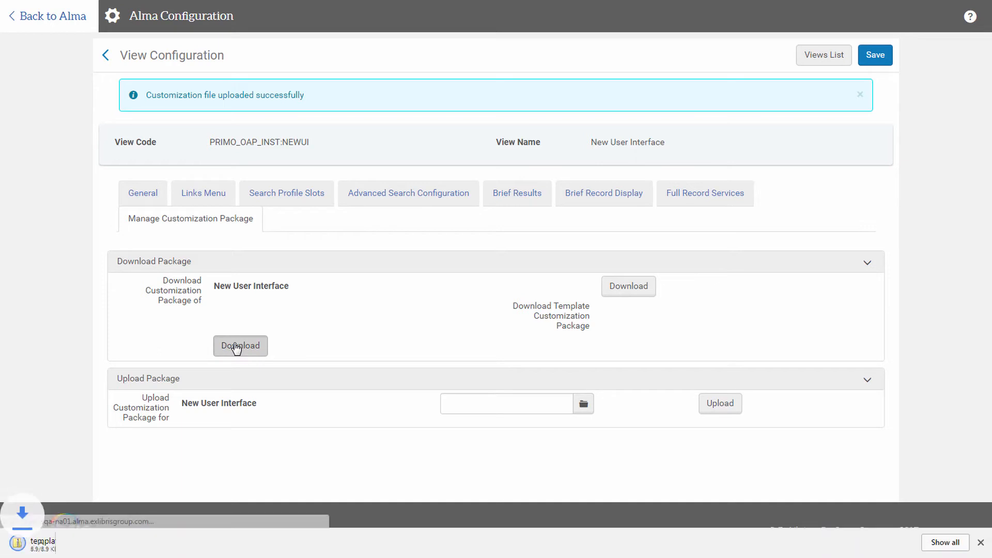
left_click(241, 345)
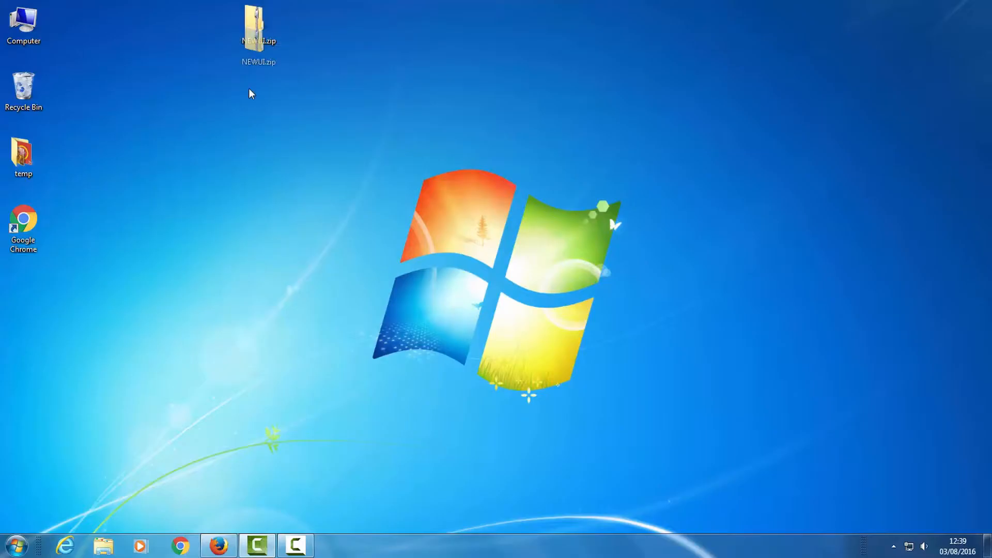
- Extract NEWUI.zip on the desktop into a NEWUI folder beside it
left_click_drag(259, 27, 258, 224)
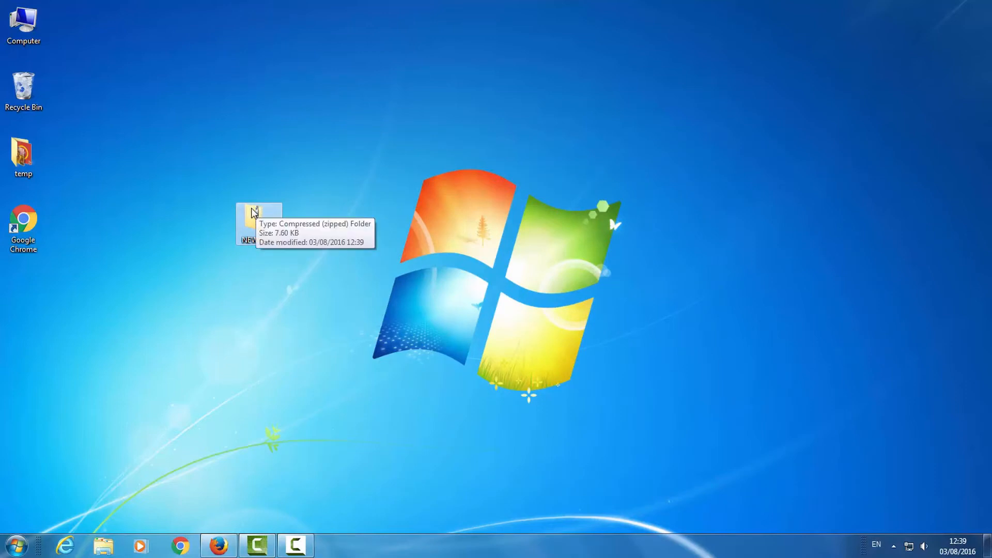
right_click(259, 218)
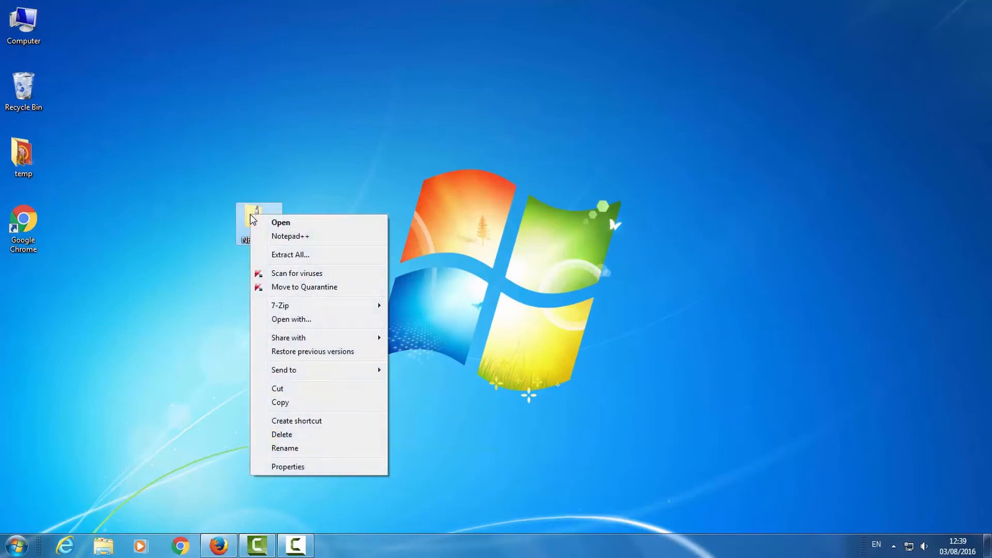
mouse_move(259, 222)
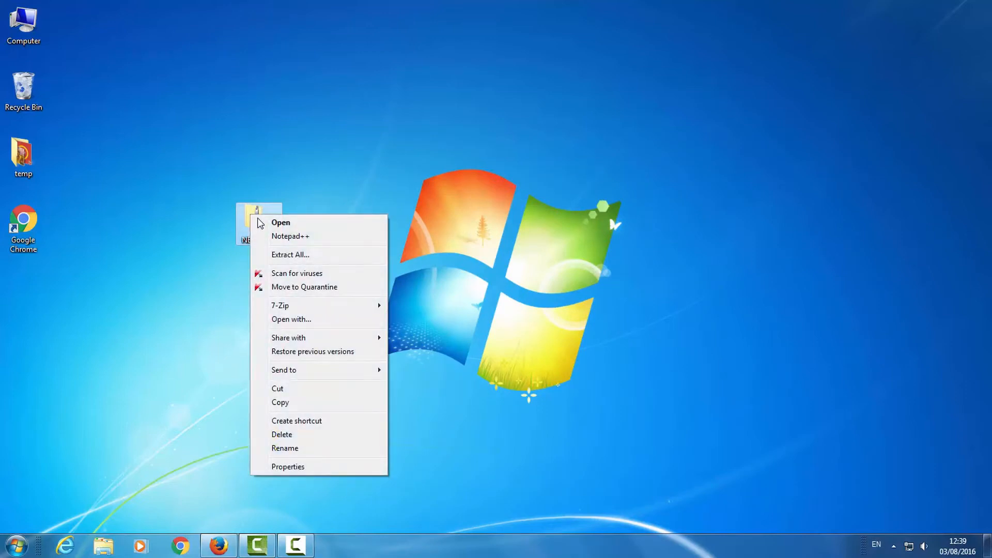
left_click(290, 254)
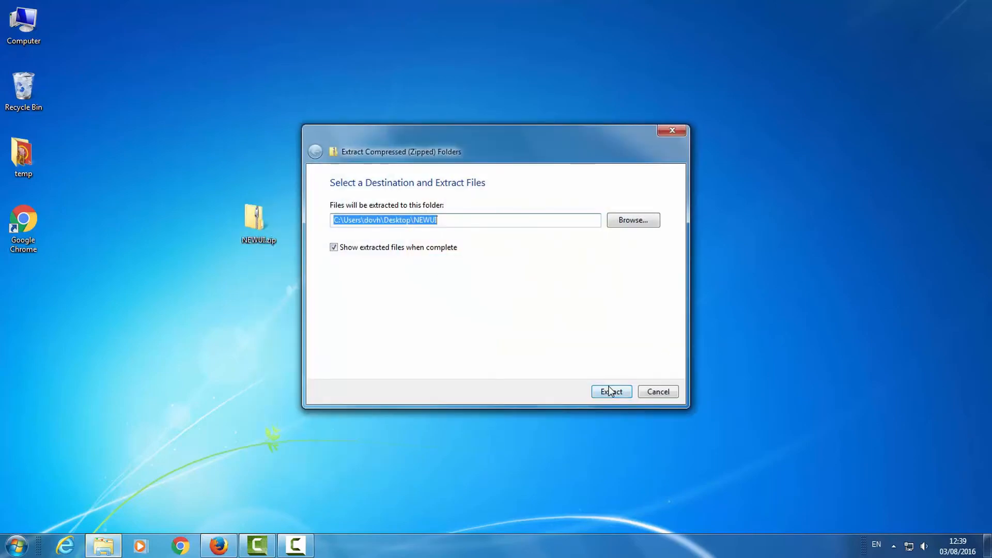
left_click(609, 390)
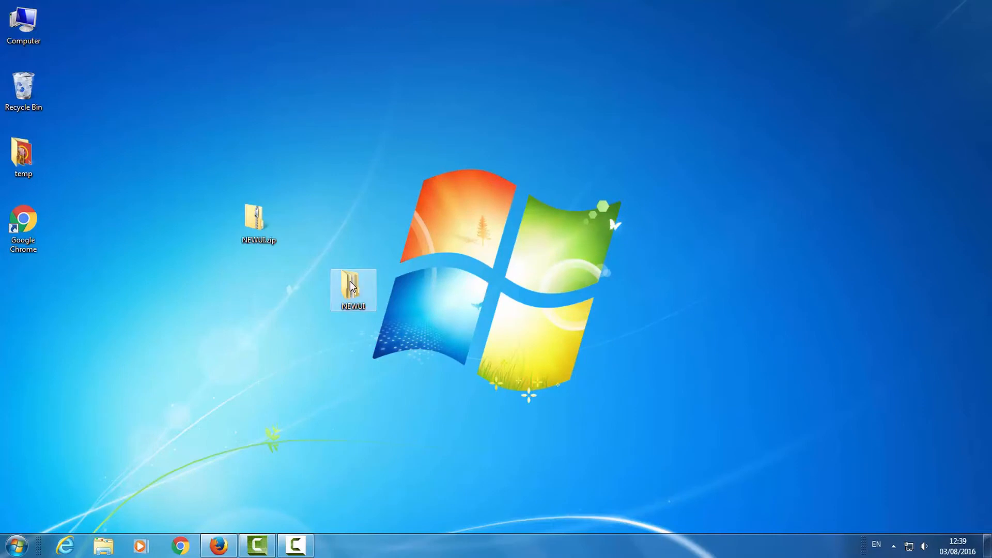
- Browse into NEWUI's css folder and preview custom1.css with its commented-out facet rules
double_click(353, 289)
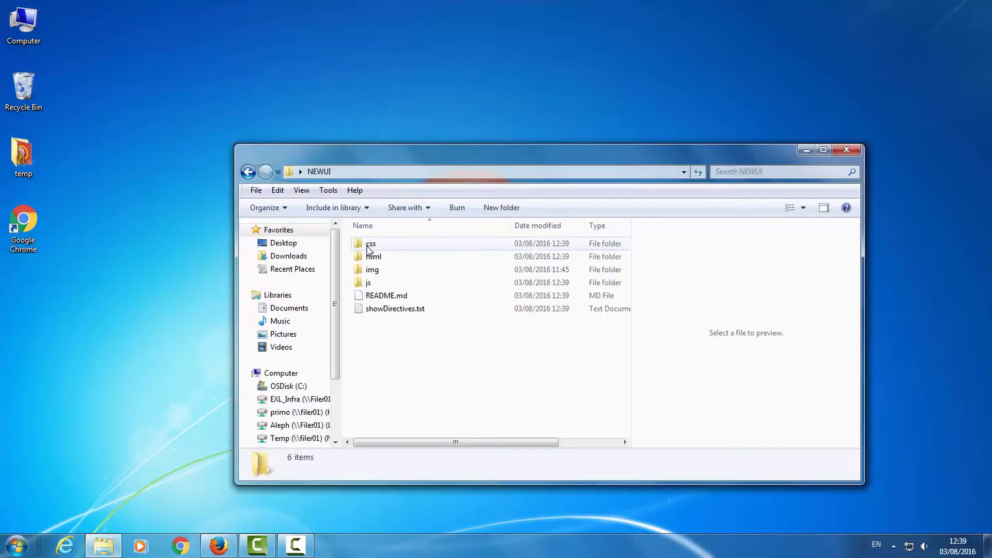
double_click(370, 243)
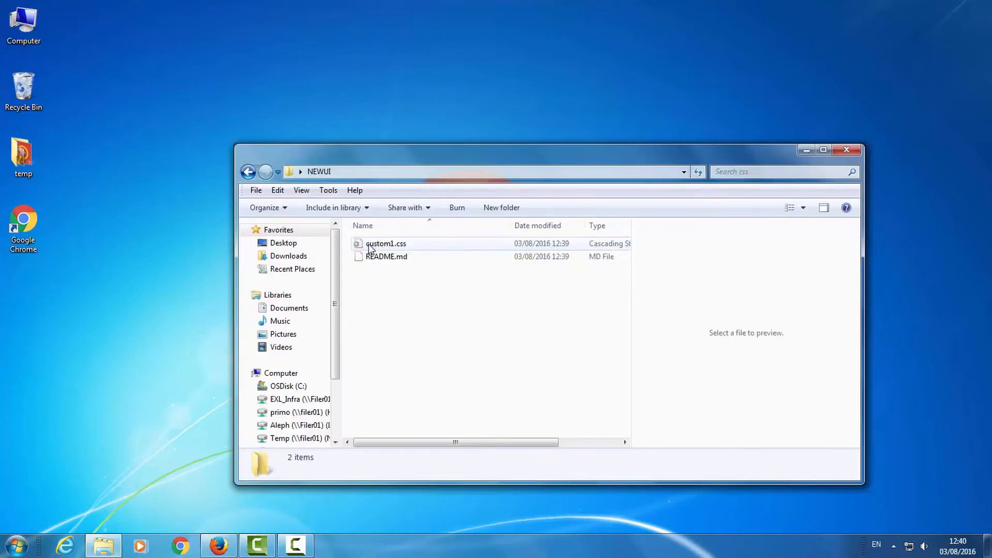
mouse_move(385, 244)
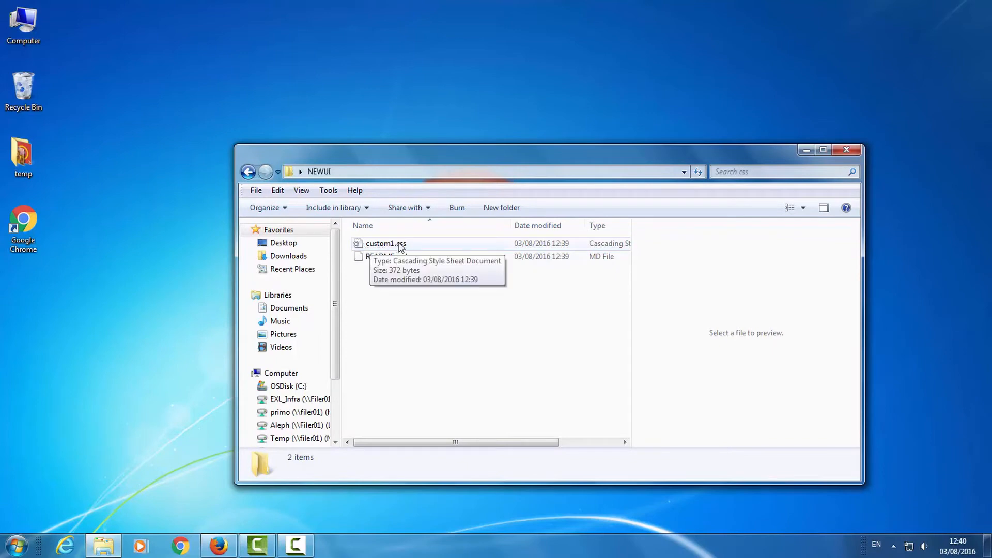
left_click(385, 244)
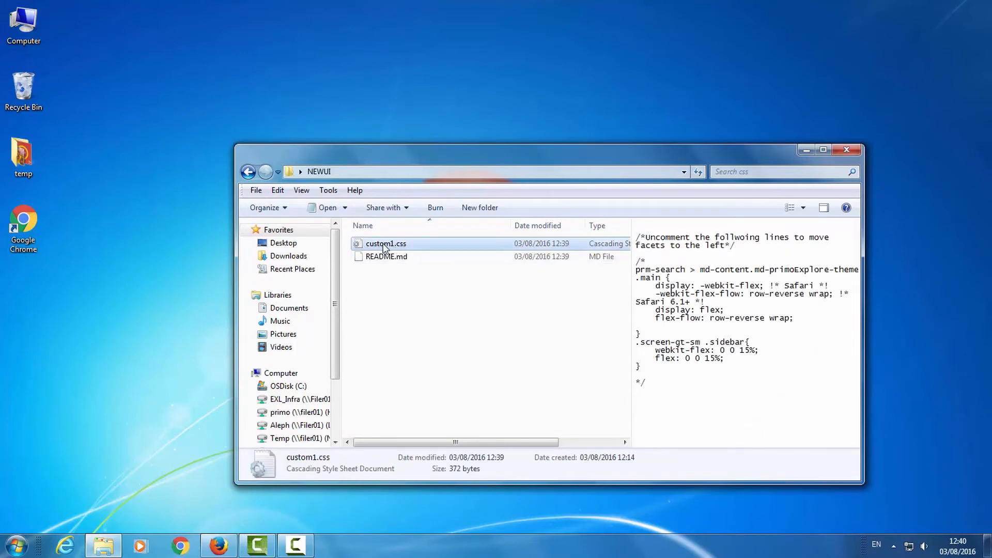
mouse_move(386, 244)
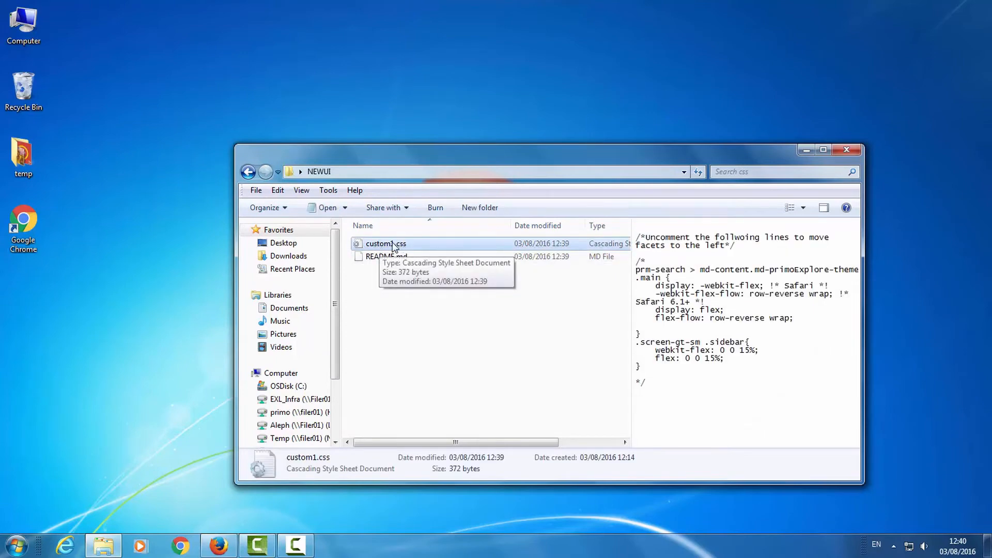
right_click(385, 244)
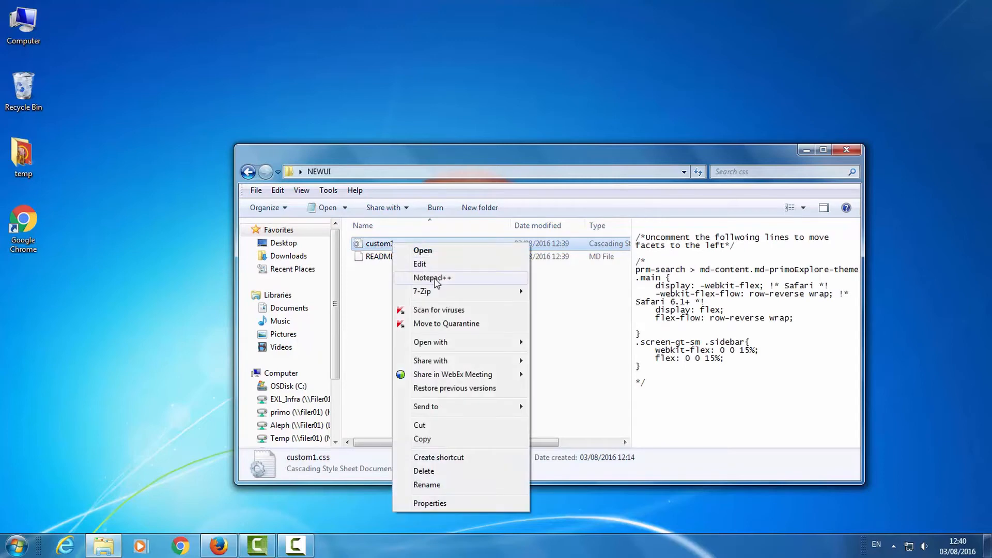
- Open custom1.css in Notepad++ and paste the search bar's white-on-#53738C rule after line 18
left_click(433, 278)
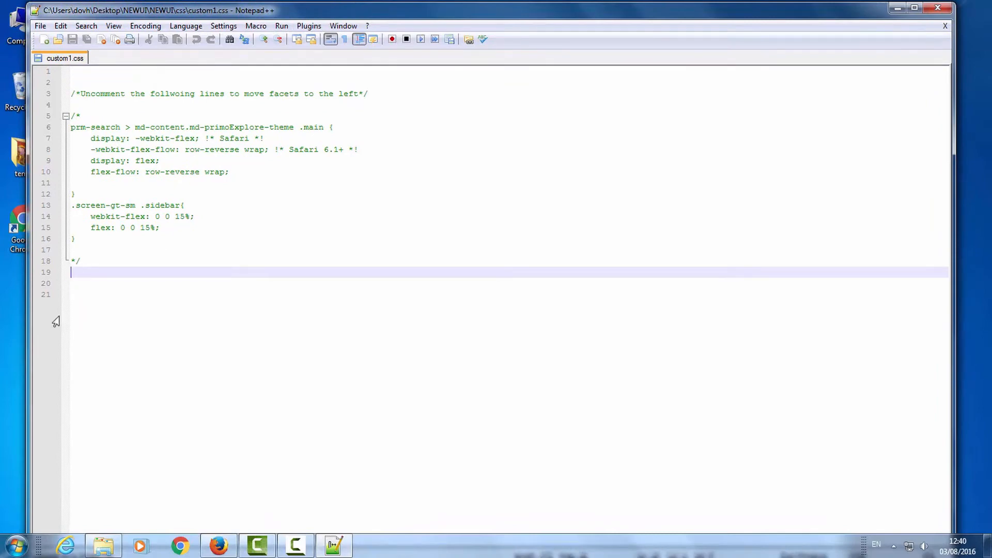
mouse_move(109, 295)
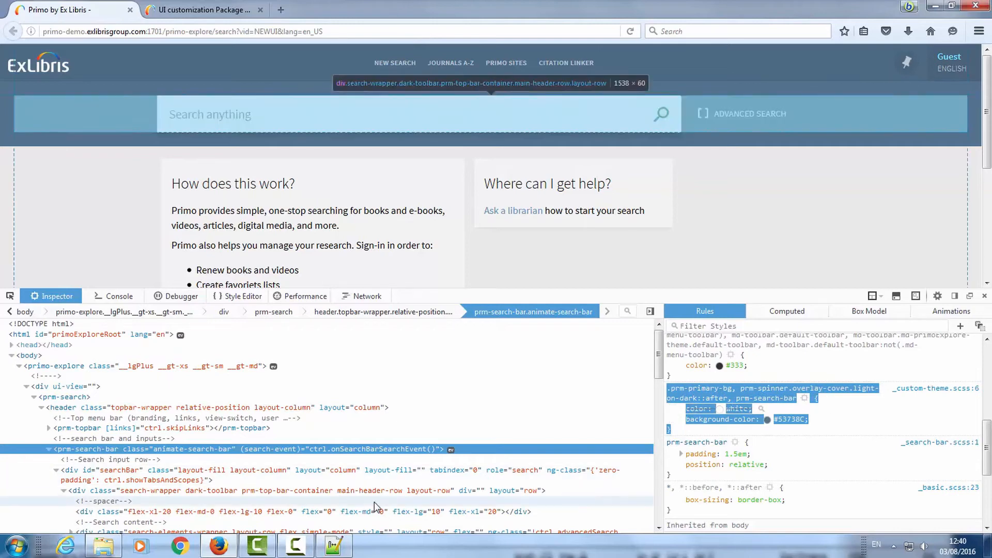
left_click(334, 545)
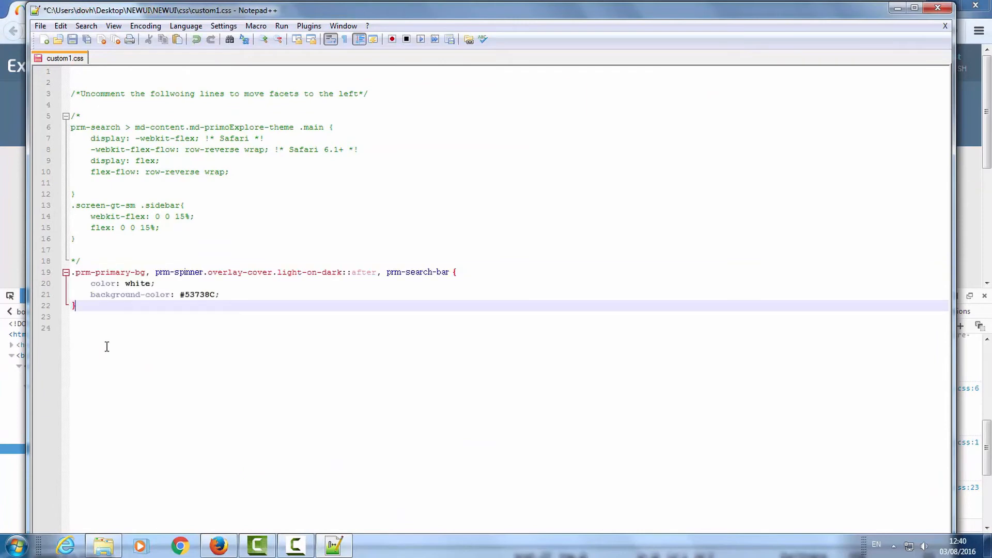
mouse_move(95, 308)
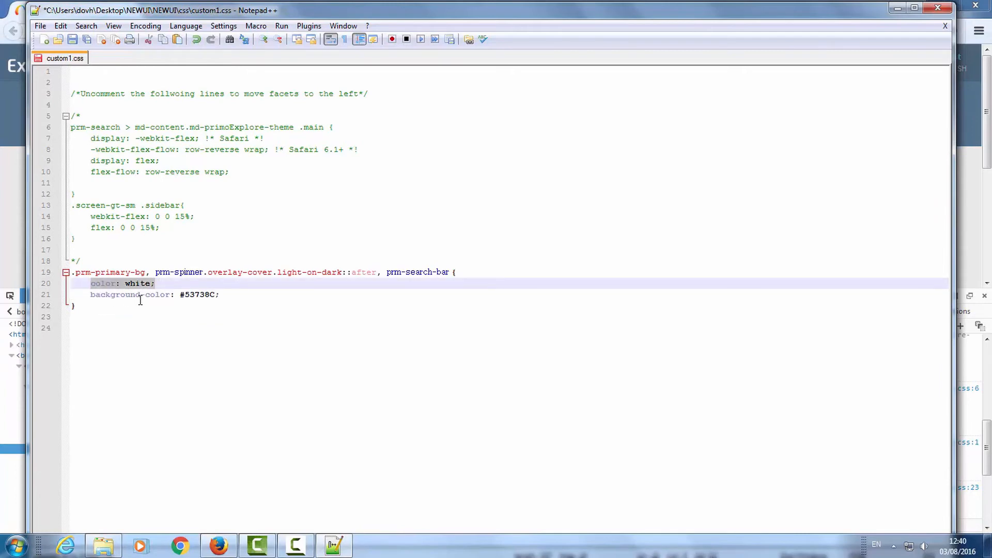
- Trim the rule to a black #000 background, dropping color: white, and save custom1.css
key("Delete")
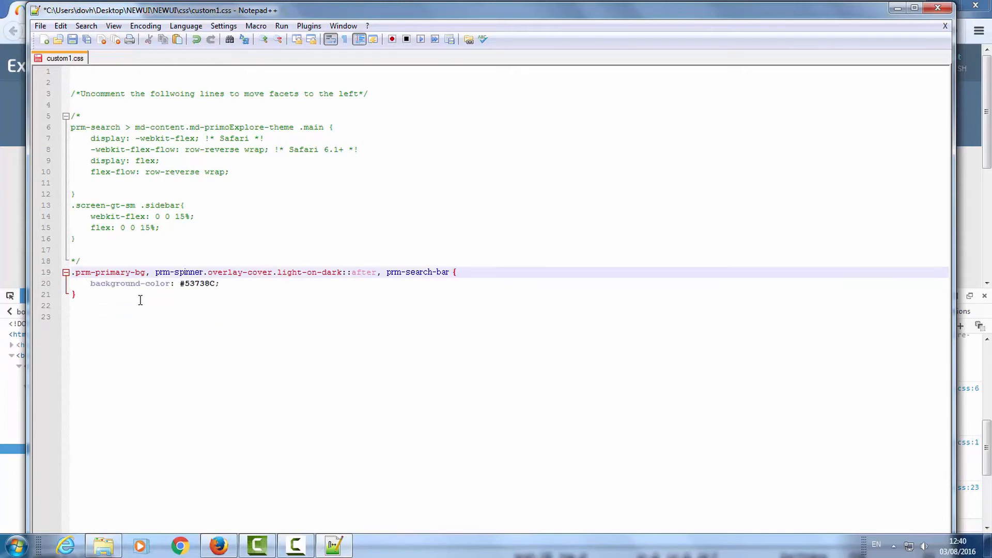
double_click(197, 283)
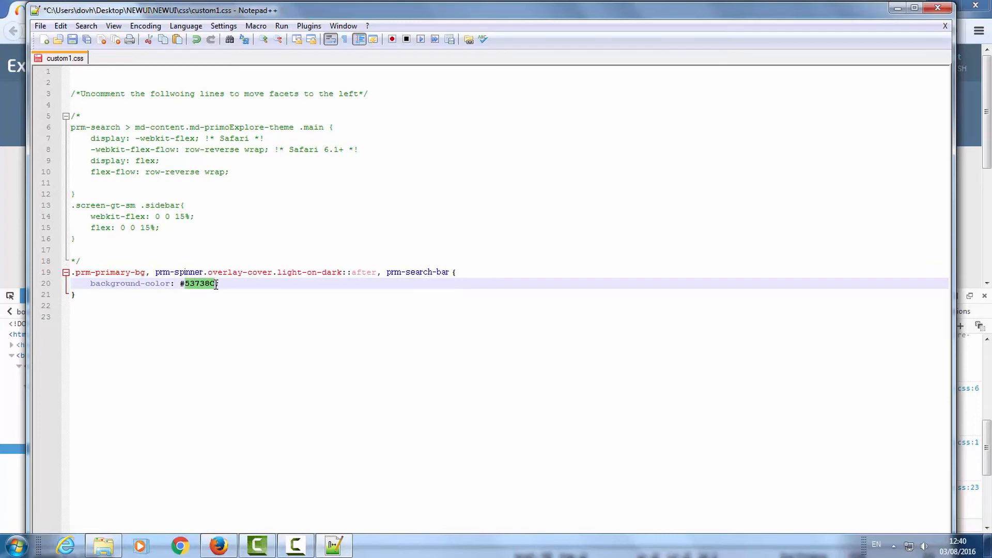
type("#000")
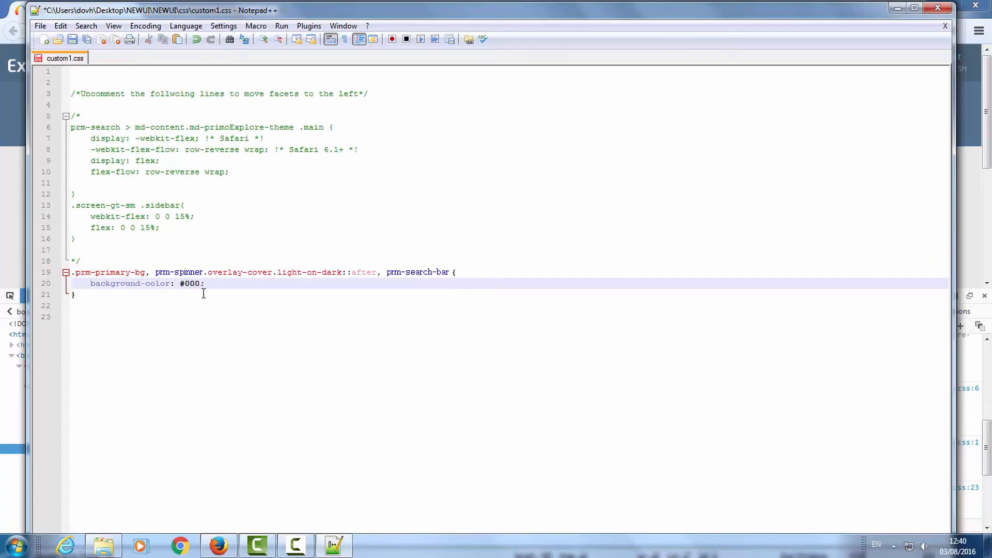
left_click(72, 40)
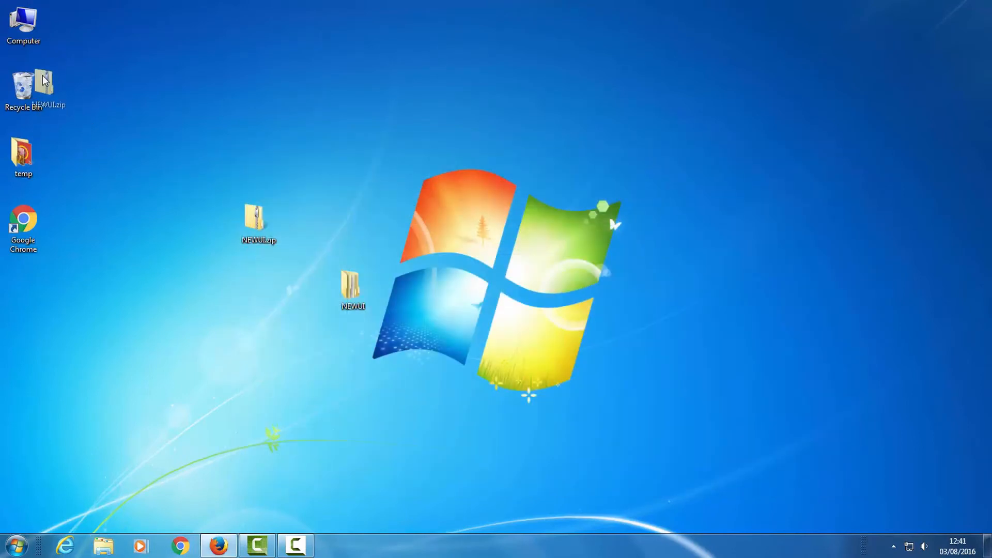
- Discard the old NEWUI.zip and compress the edited NEWUI folder into a new NEWUI.zip with 7-Zip
left_click(353, 288)
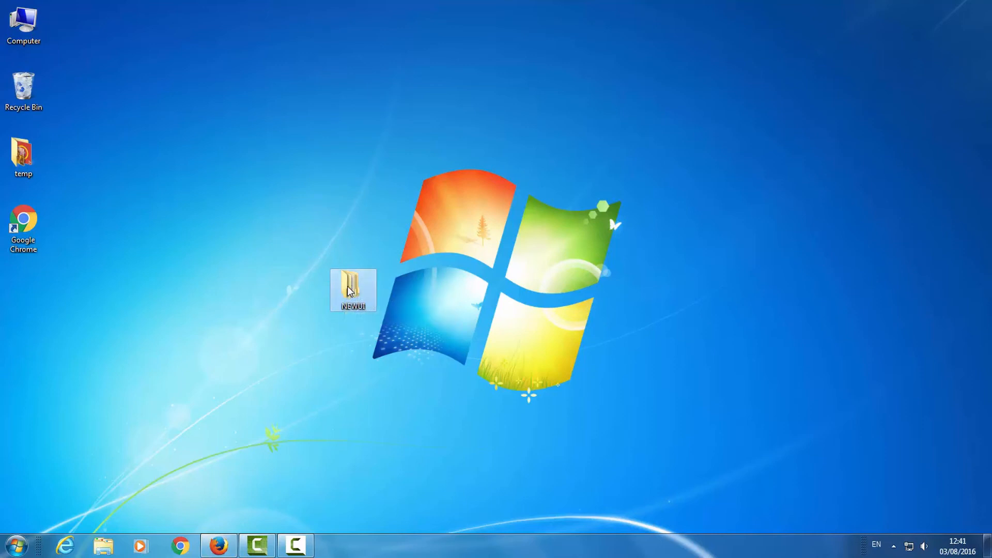
right_click(353, 291)
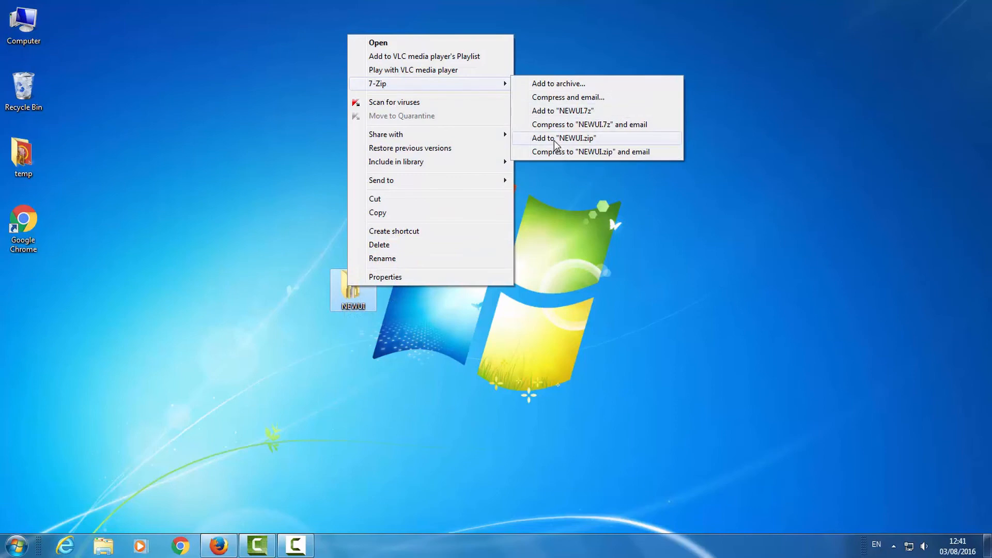
left_click(562, 137)
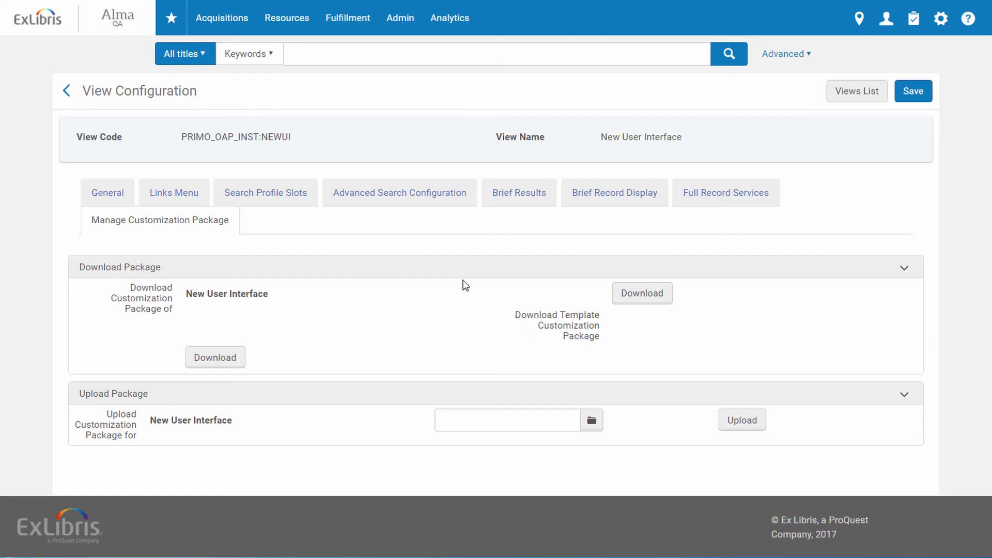
mouse_move(370, 374)
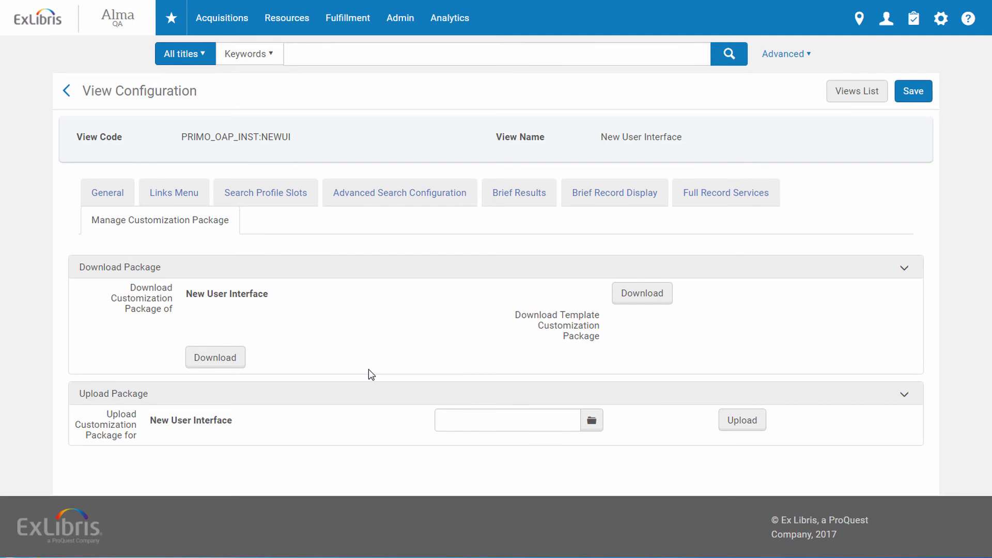
mouse_move(340, 391)
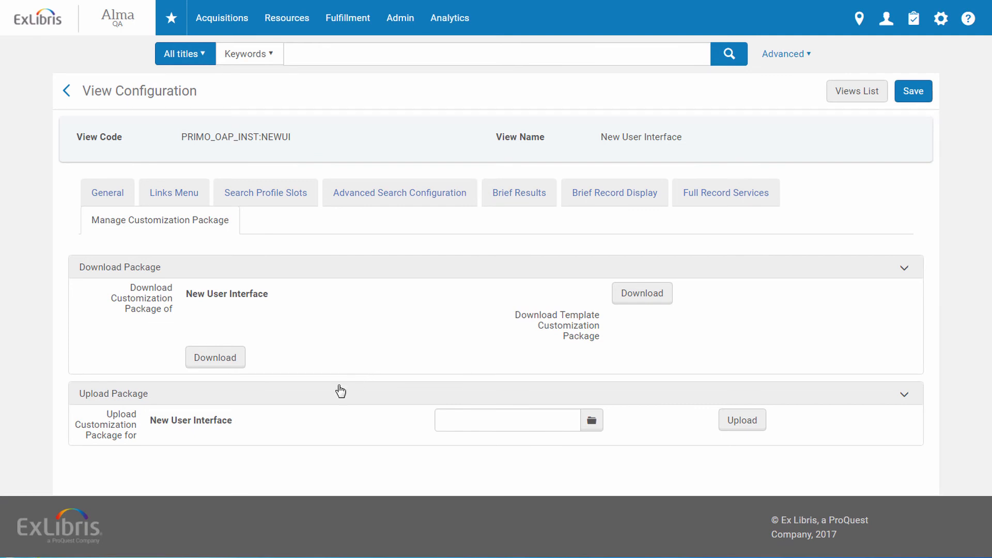
mouse_move(544, 396)
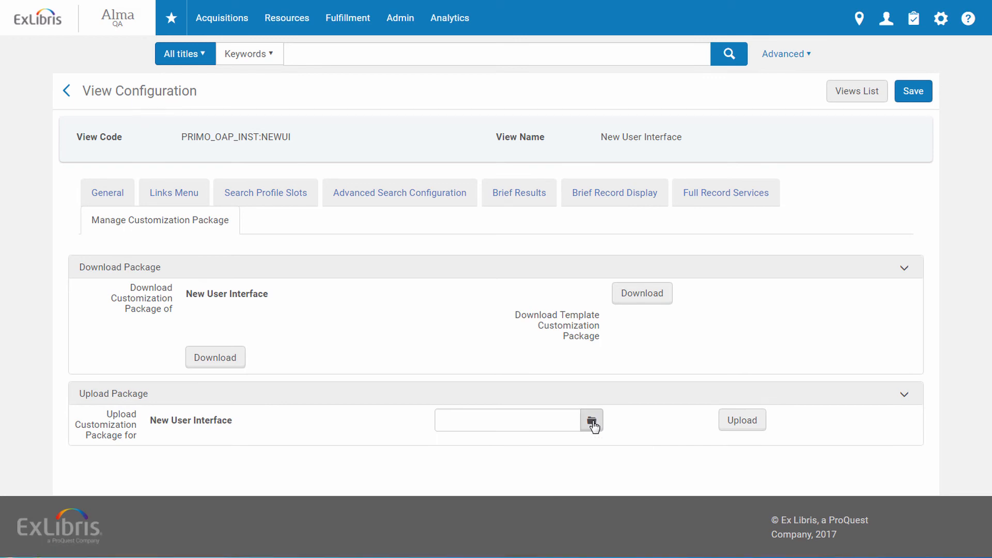
- Upload the rebuilt NEWUI.zip from the desktop as the view's customization package
left_click(591, 420)
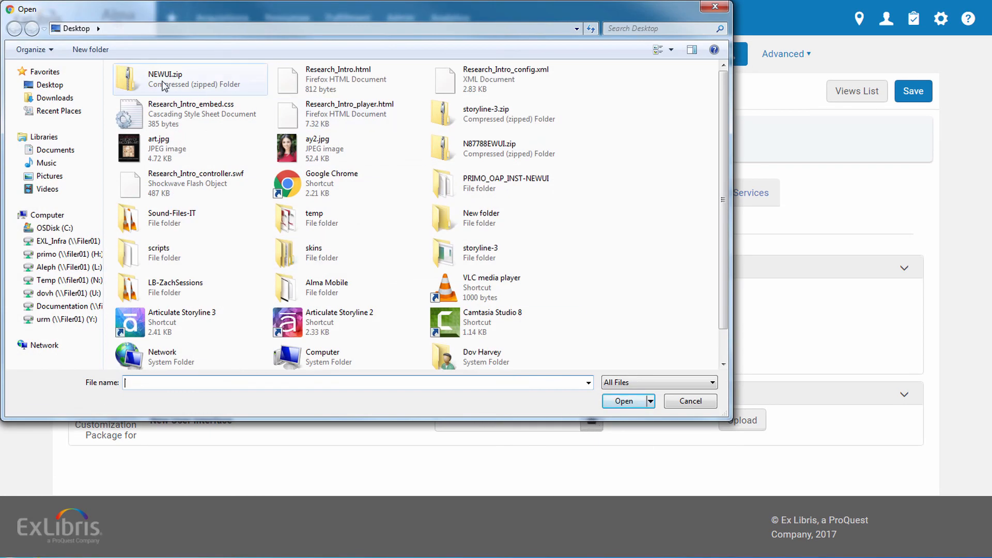
left_click(621, 400)
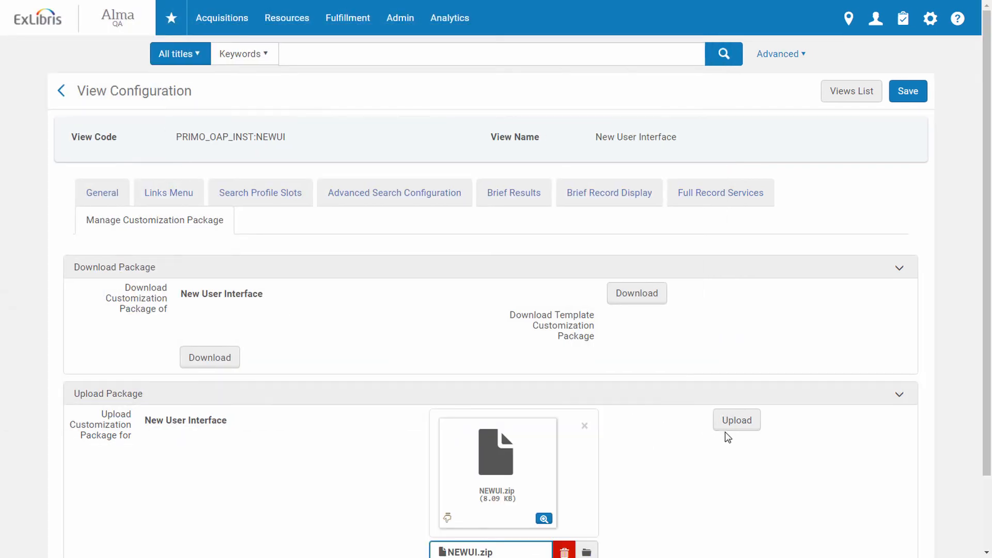
left_click(735, 420)
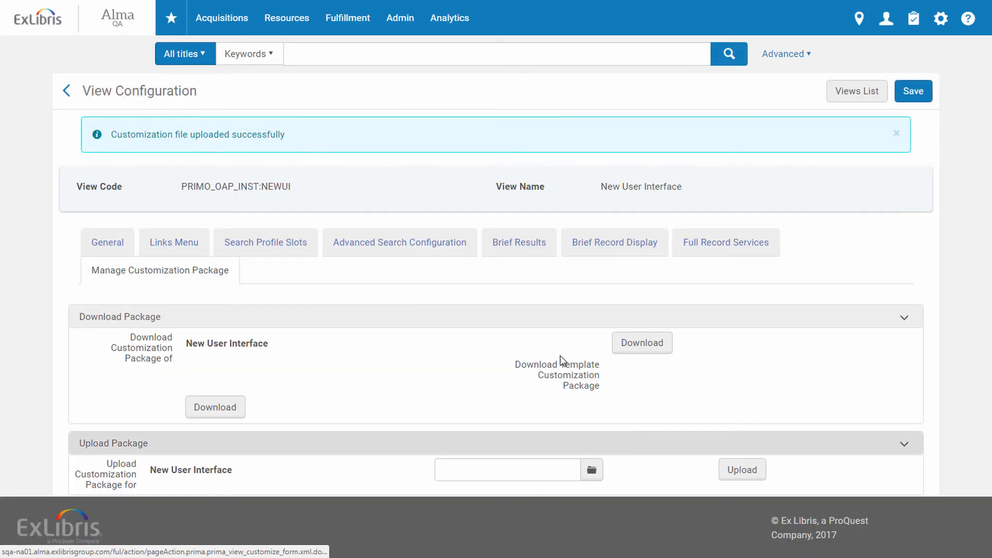
mouse_move(307, 139)
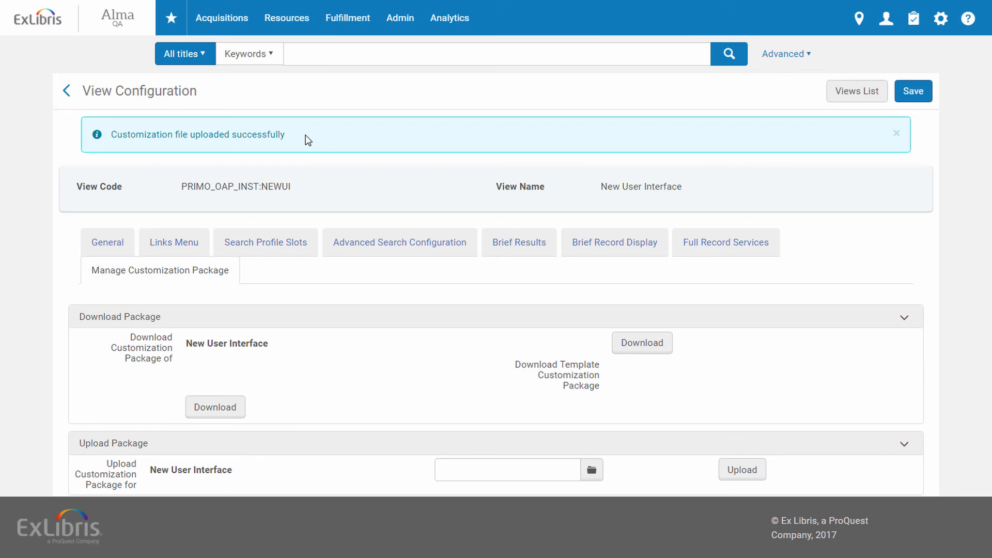
mouse_move(913, 91)
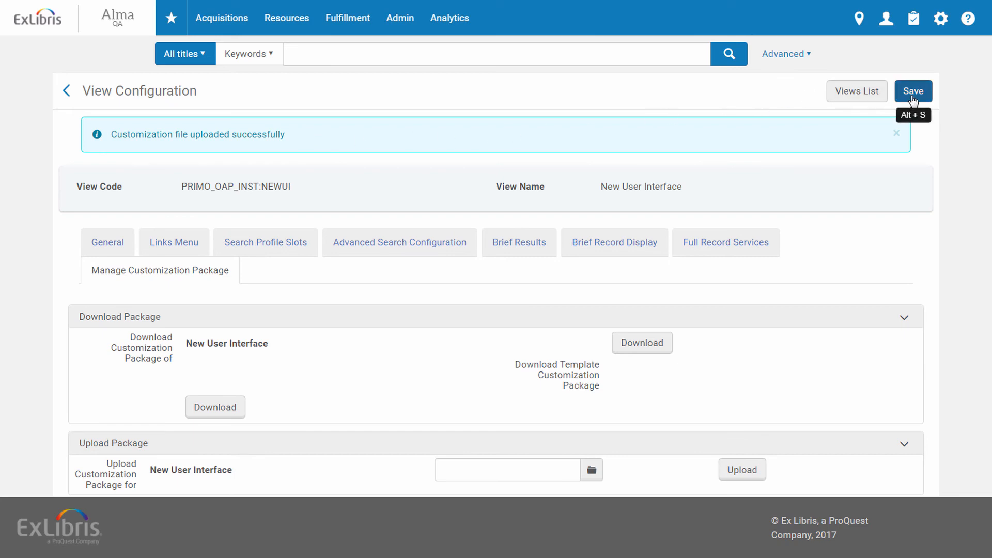
- Save the New User Interface view and confirm returning to the Views List
left_click(912, 91)
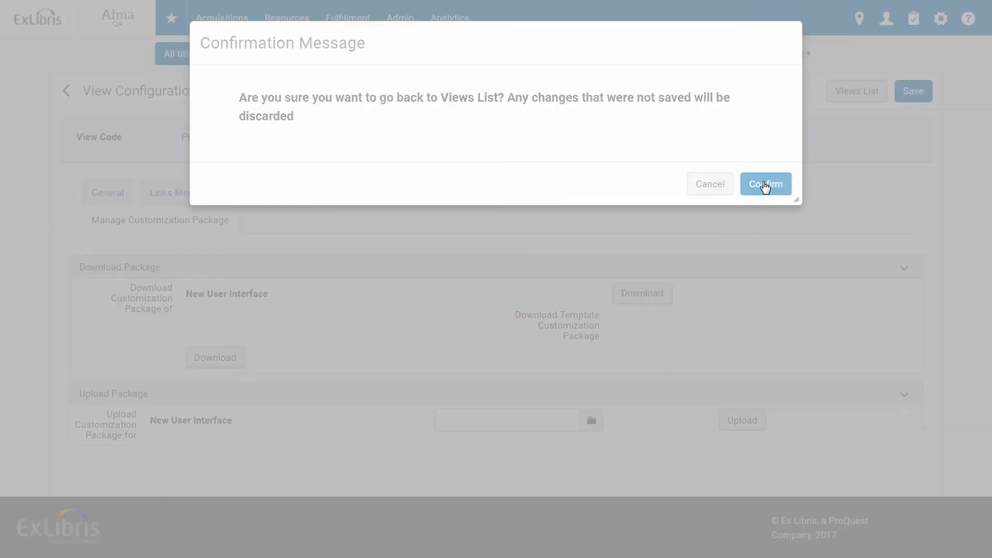
left_click(765, 184)
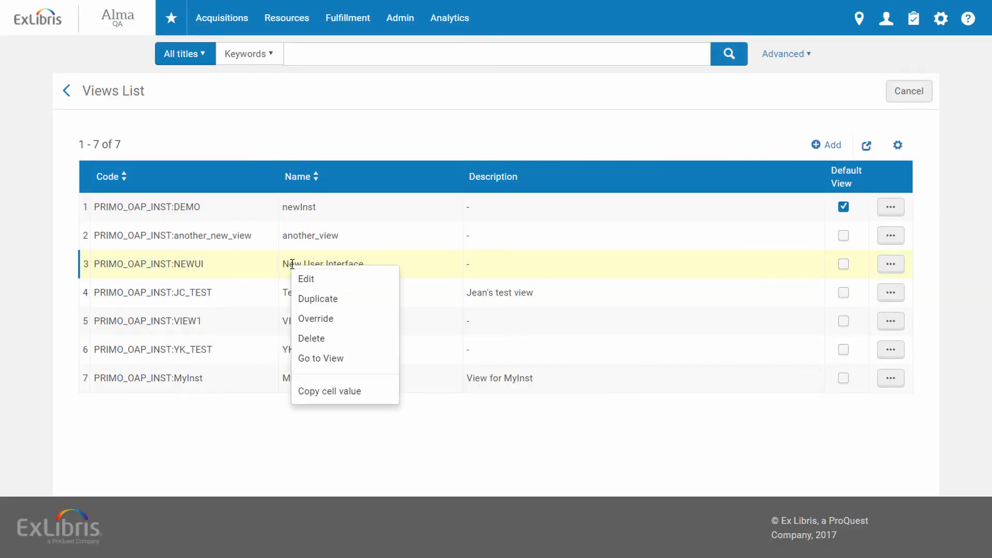
mouse_move(334, 360)
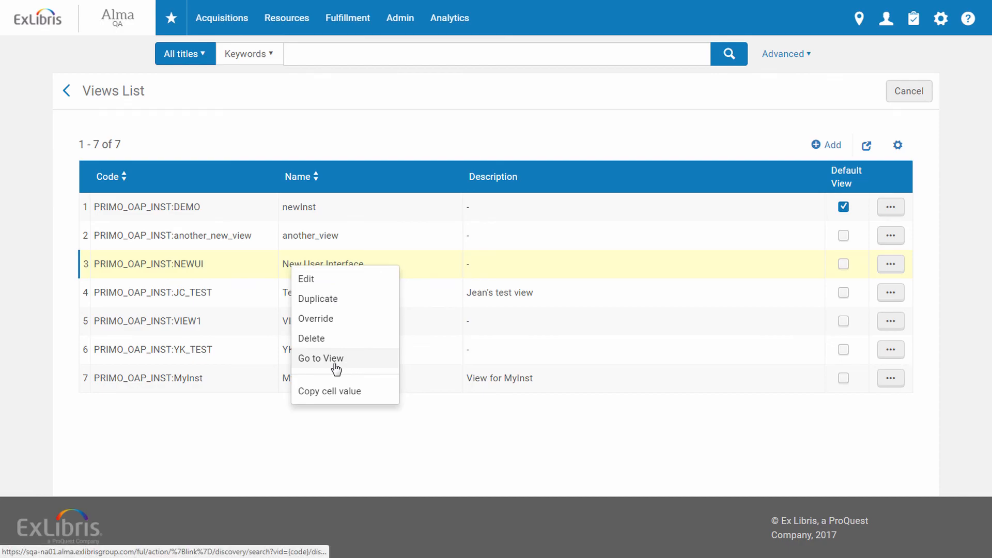
- Go to the PRIMO_OAP_INST:NEWUI view in Primo, now showing a black search area
left_click(320, 358)
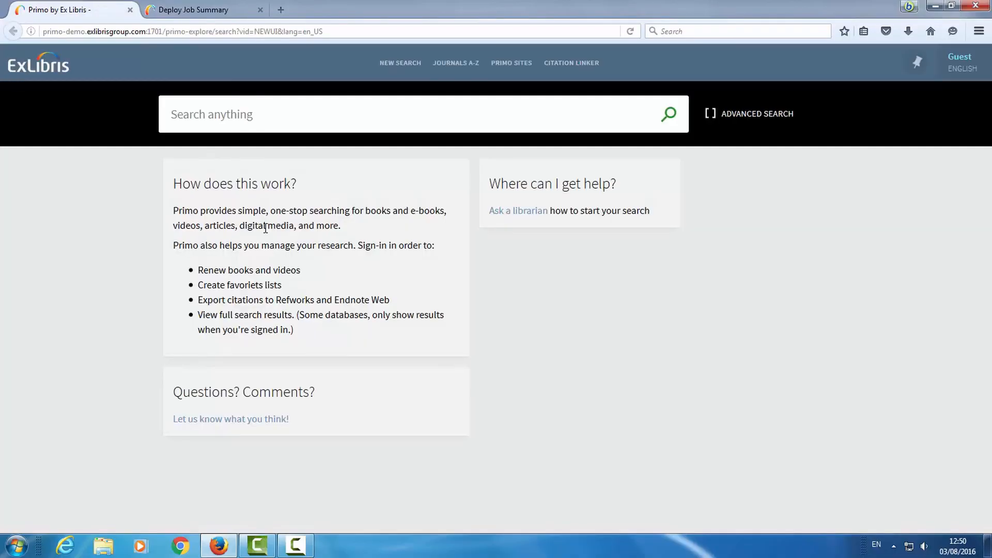
mouse_move(475, 87)
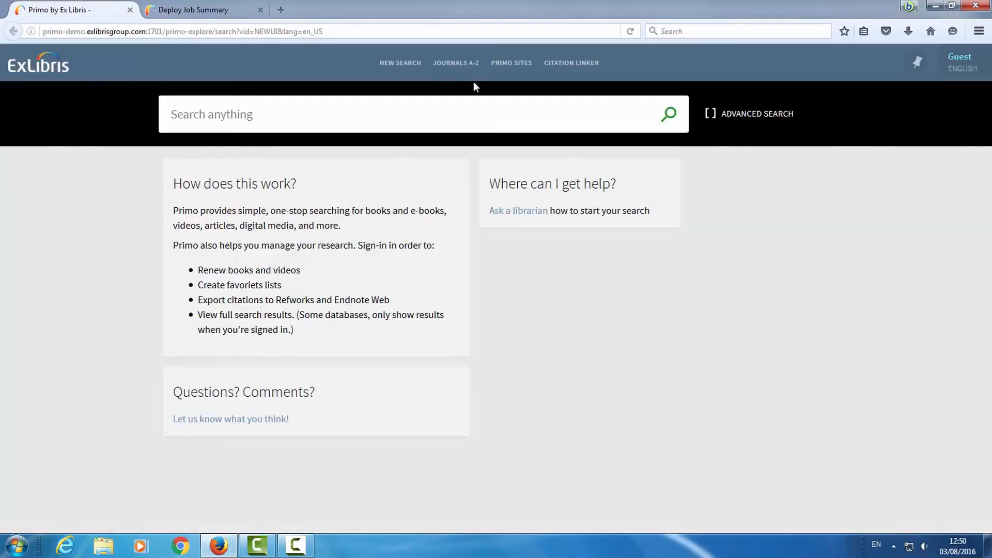
mouse_move(95, 122)
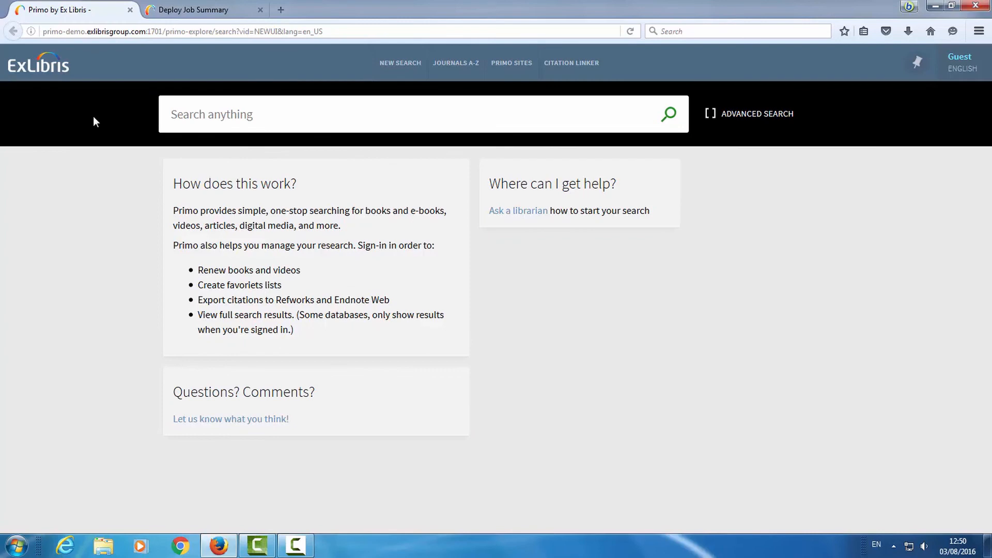
mouse_move(107, 117)
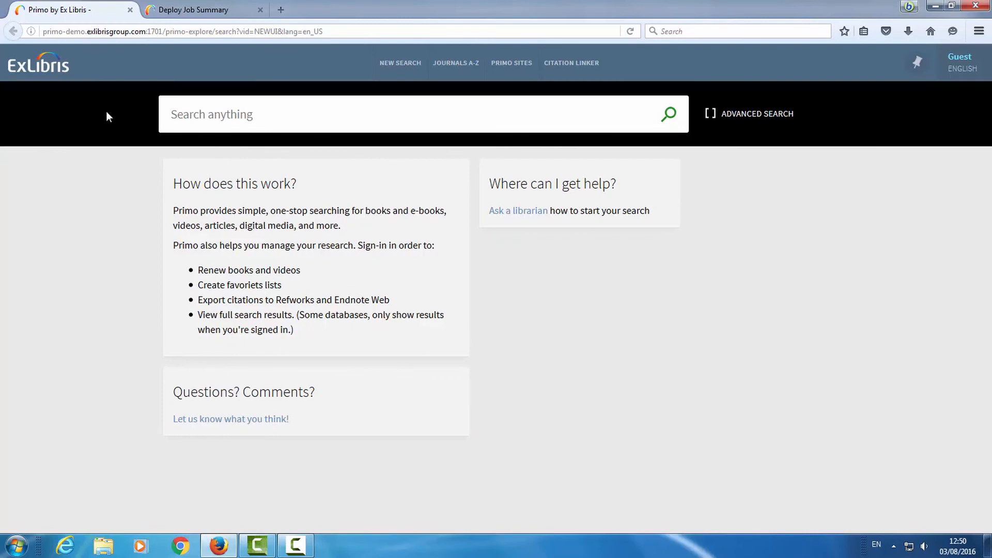